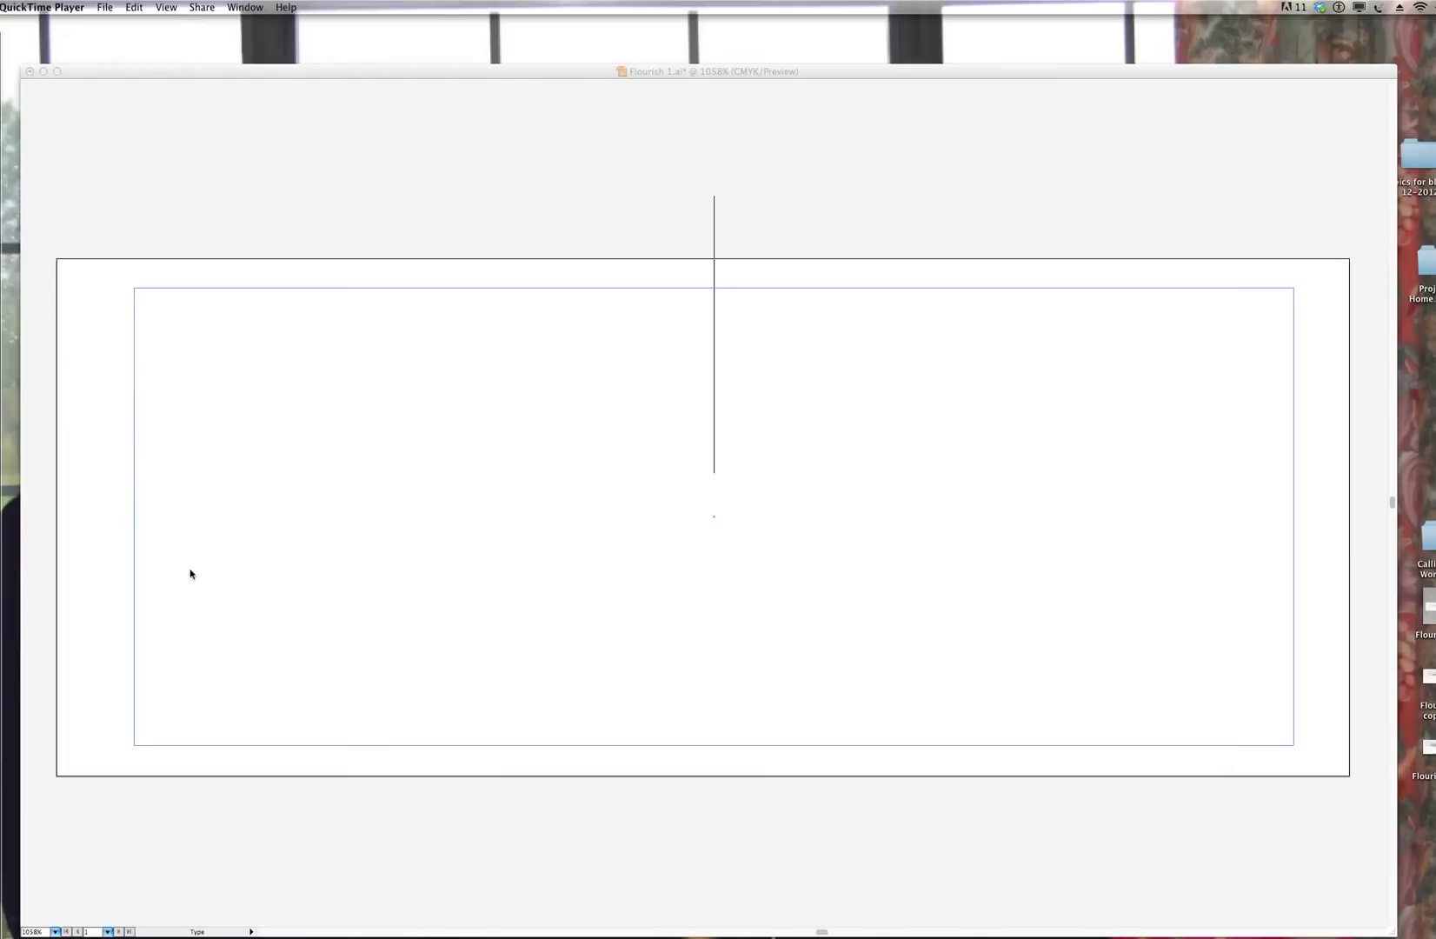
Step: Show the completed Photoshop title document with the flourish layer above the title text
{"action": "left_click", "coordinate": [25, 431]}
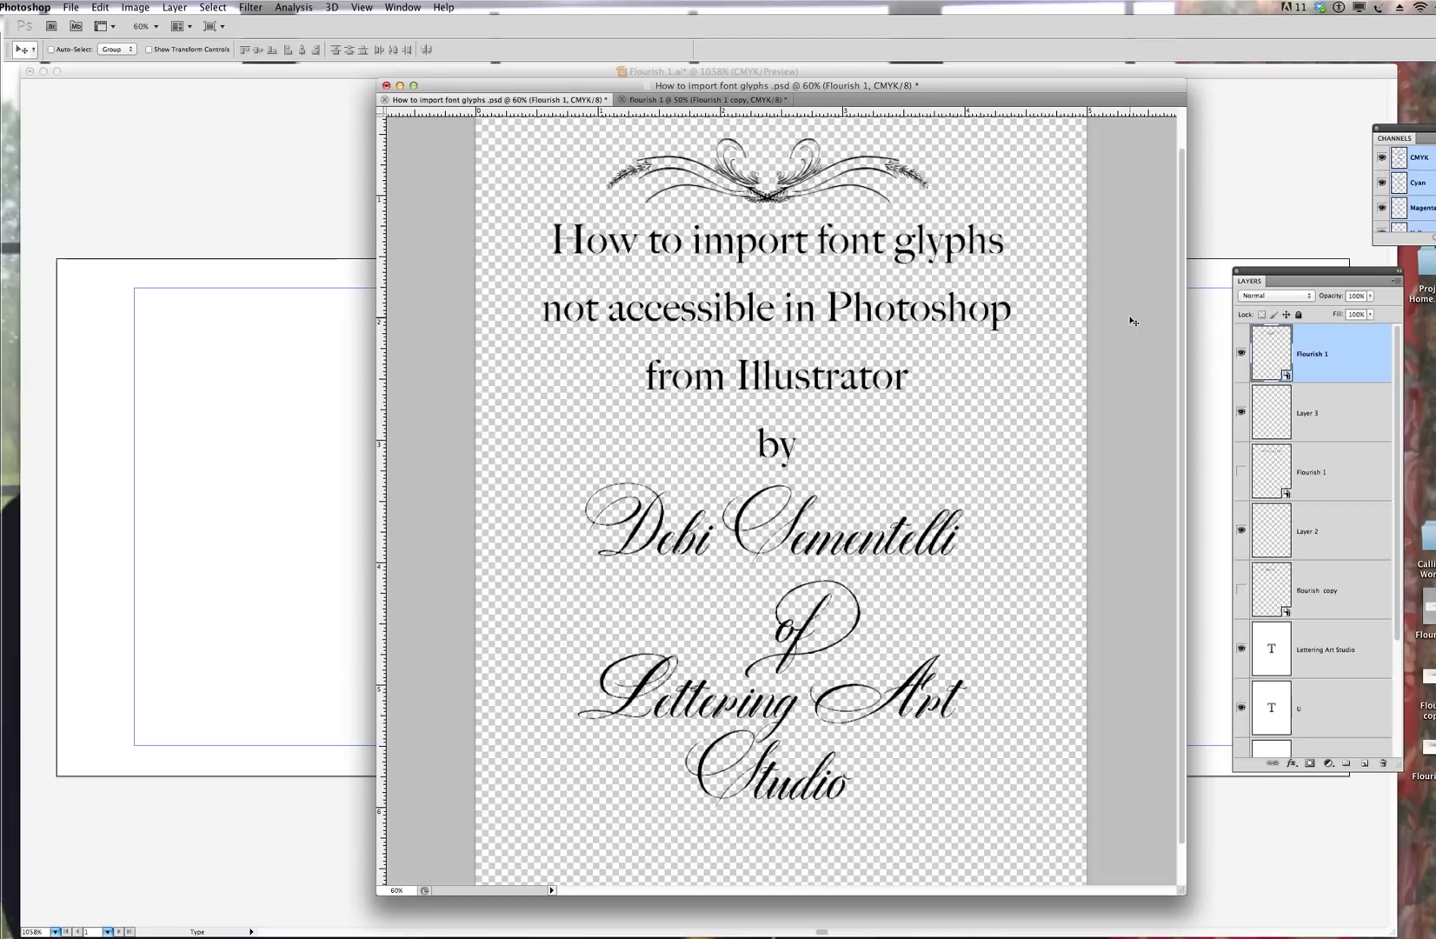
{"action": "mouse_move", "coordinate": [788, 223]}
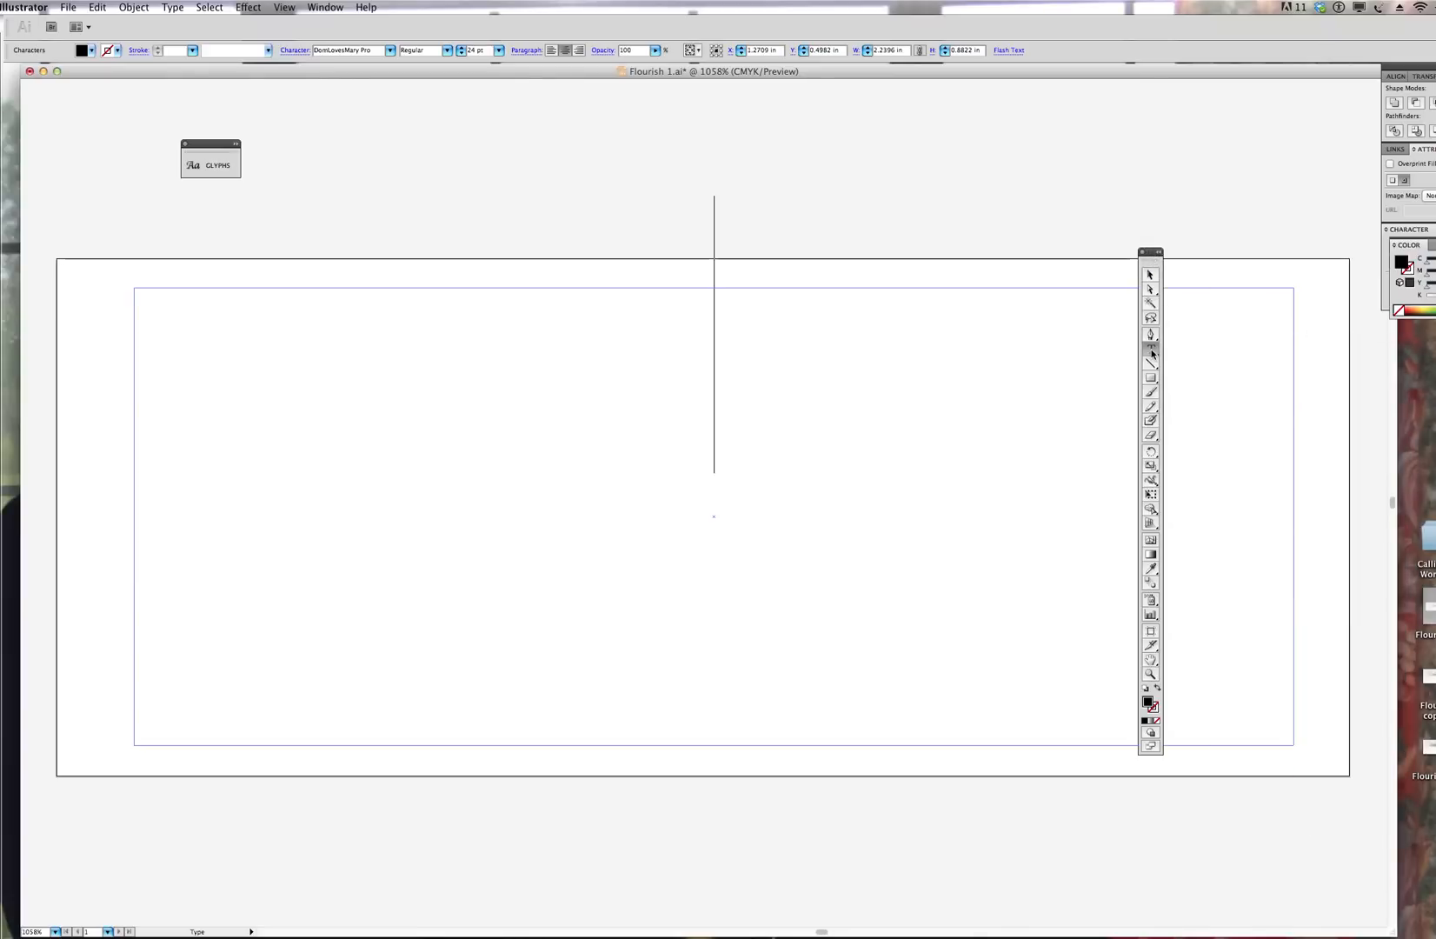
{"action": "mouse_move", "coordinate": [1151, 349]}
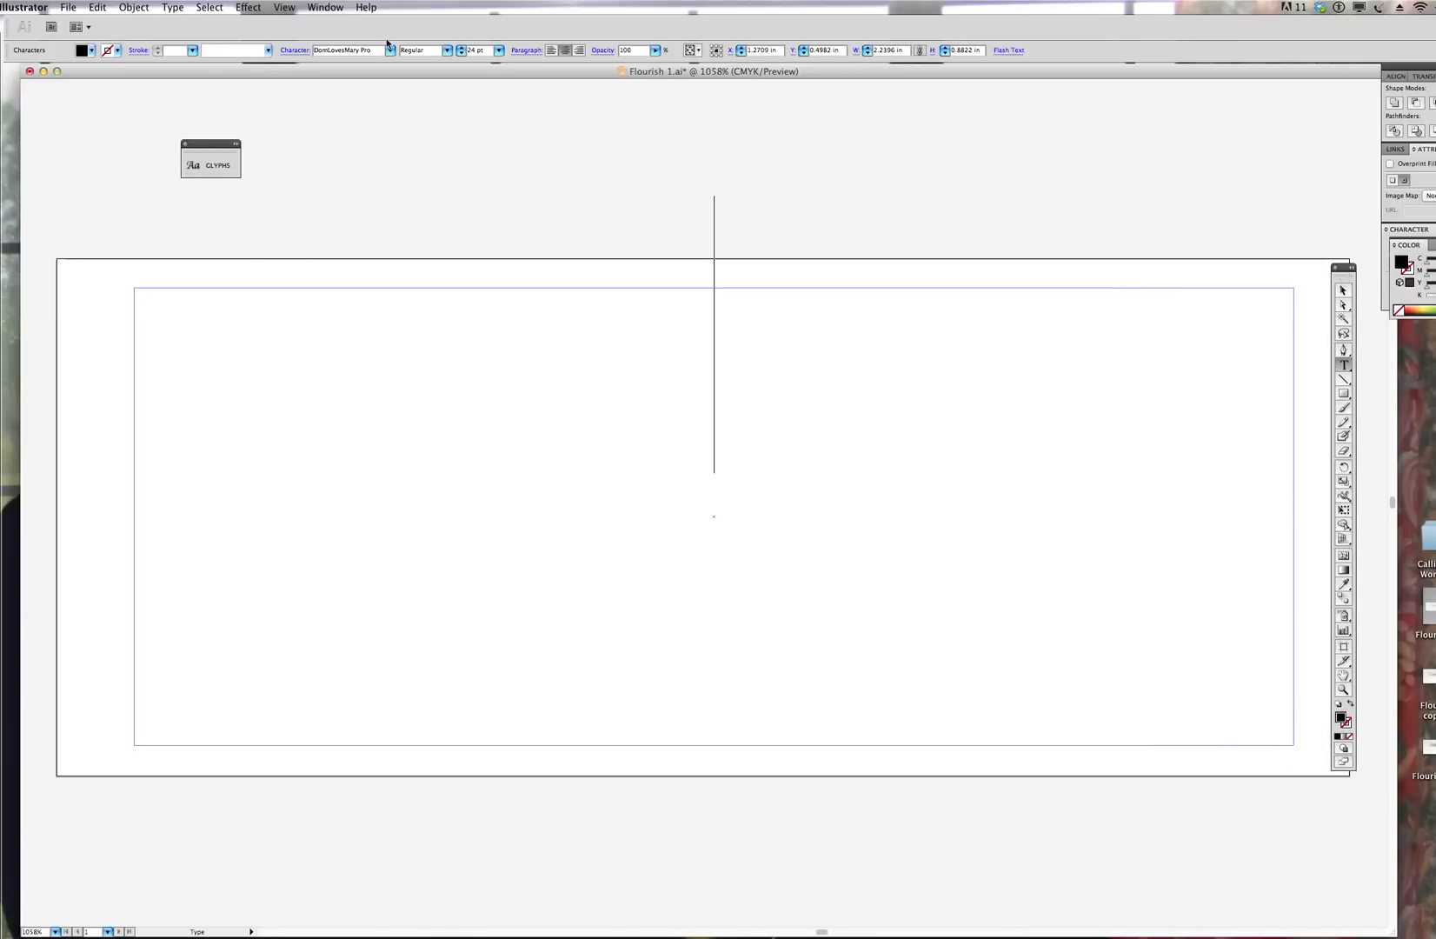
{"action": "left_click", "coordinate": [346, 49]}
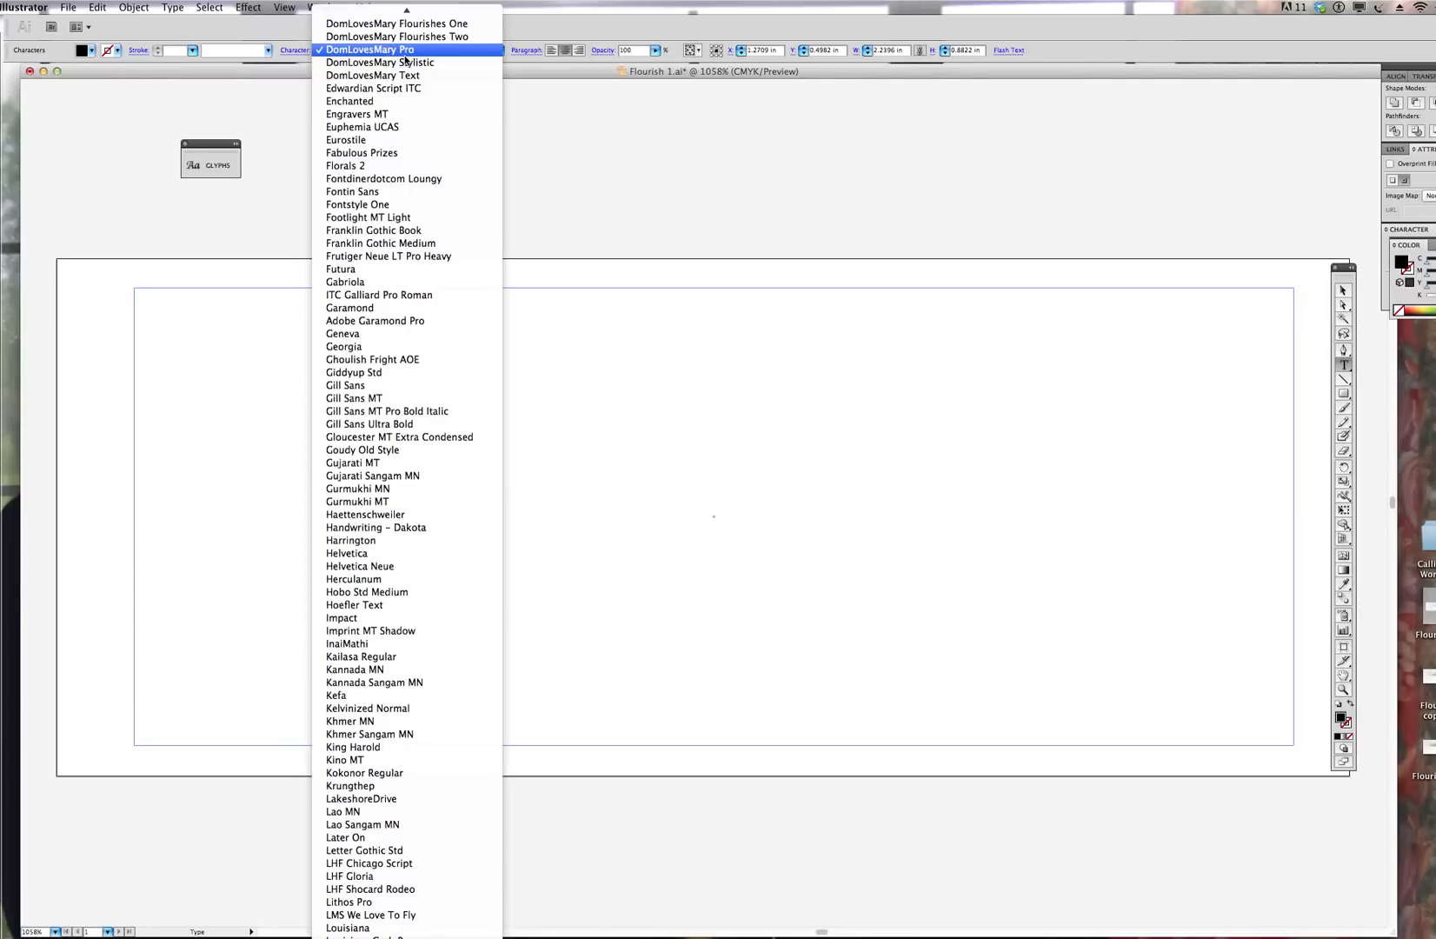
{"action": "left_click", "coordinate": [369, 49]}
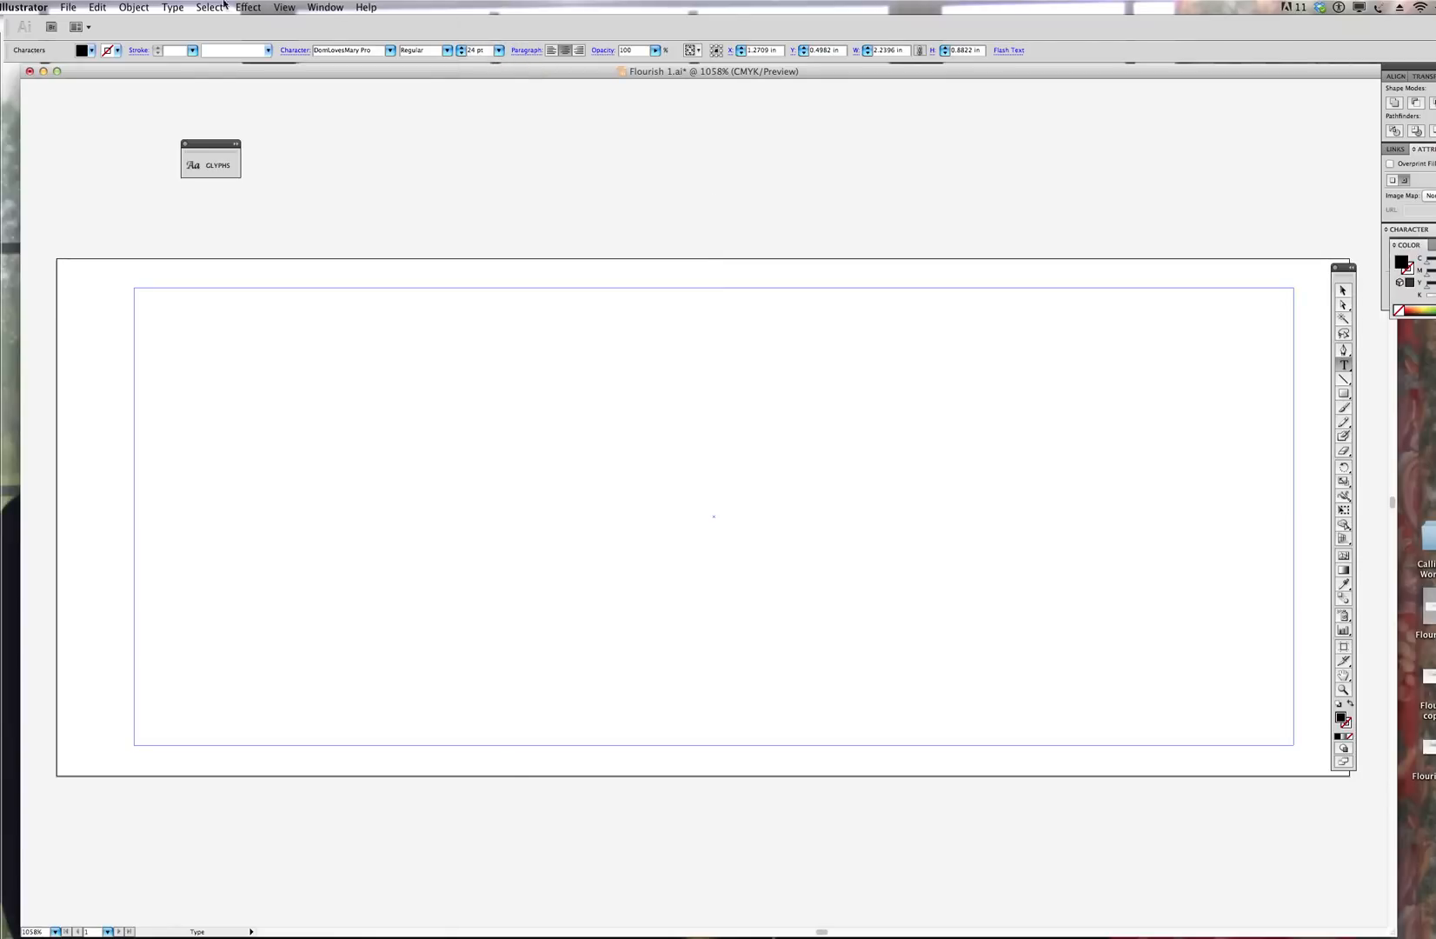
Step: Show DomLovesMary Pro's glyphs via Type > Glyphs and insert a flourish ornament glyph
{"action": "left_click", "coordinate": [172, 7]}
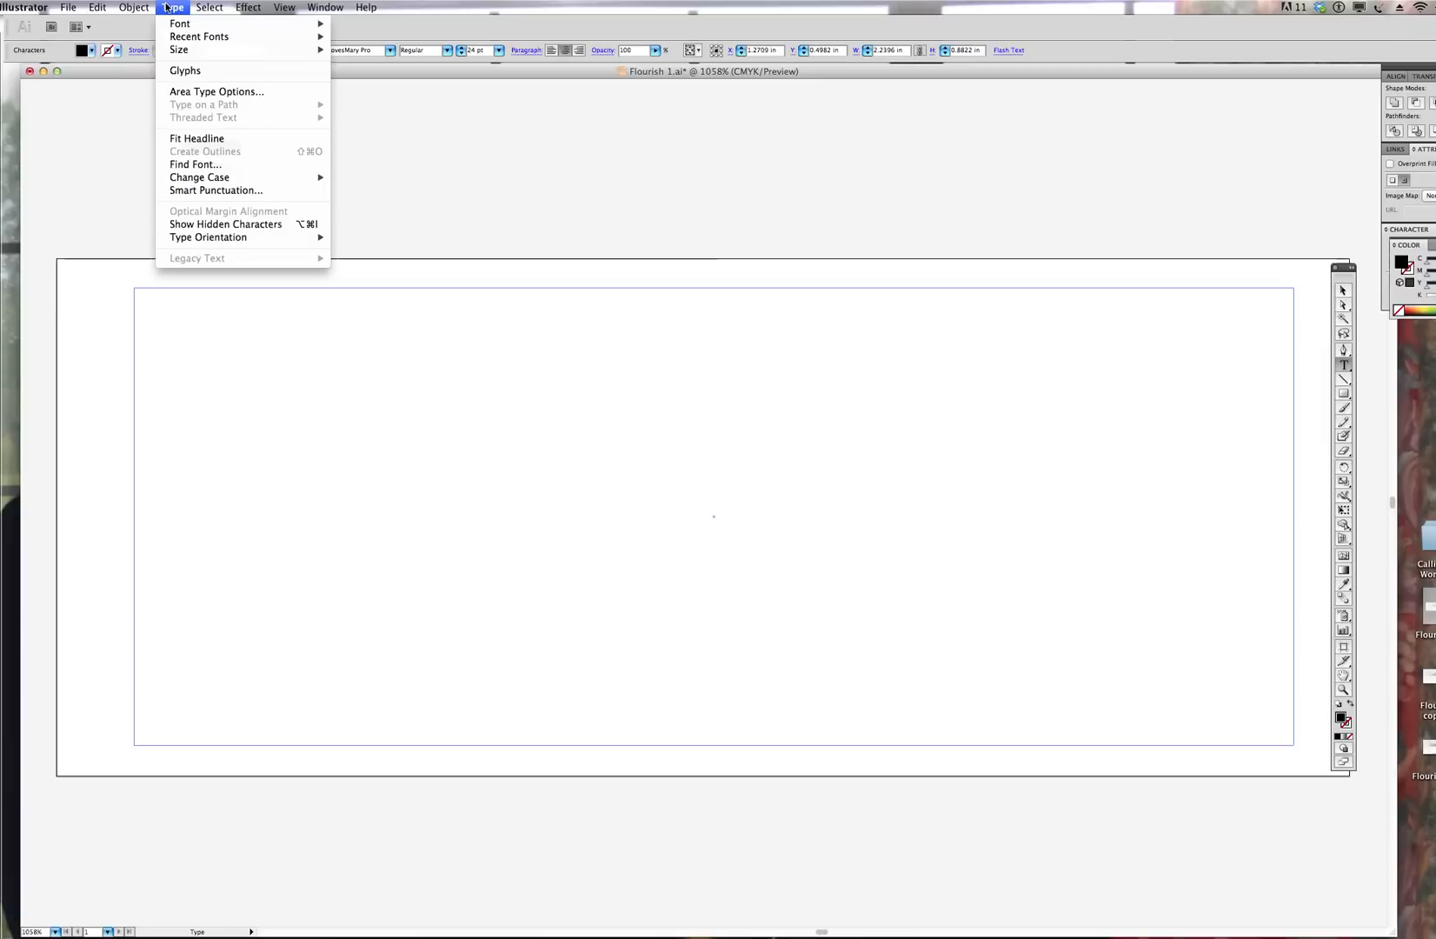
{"action": "mouse_move", "coordinate": [184, 71]}
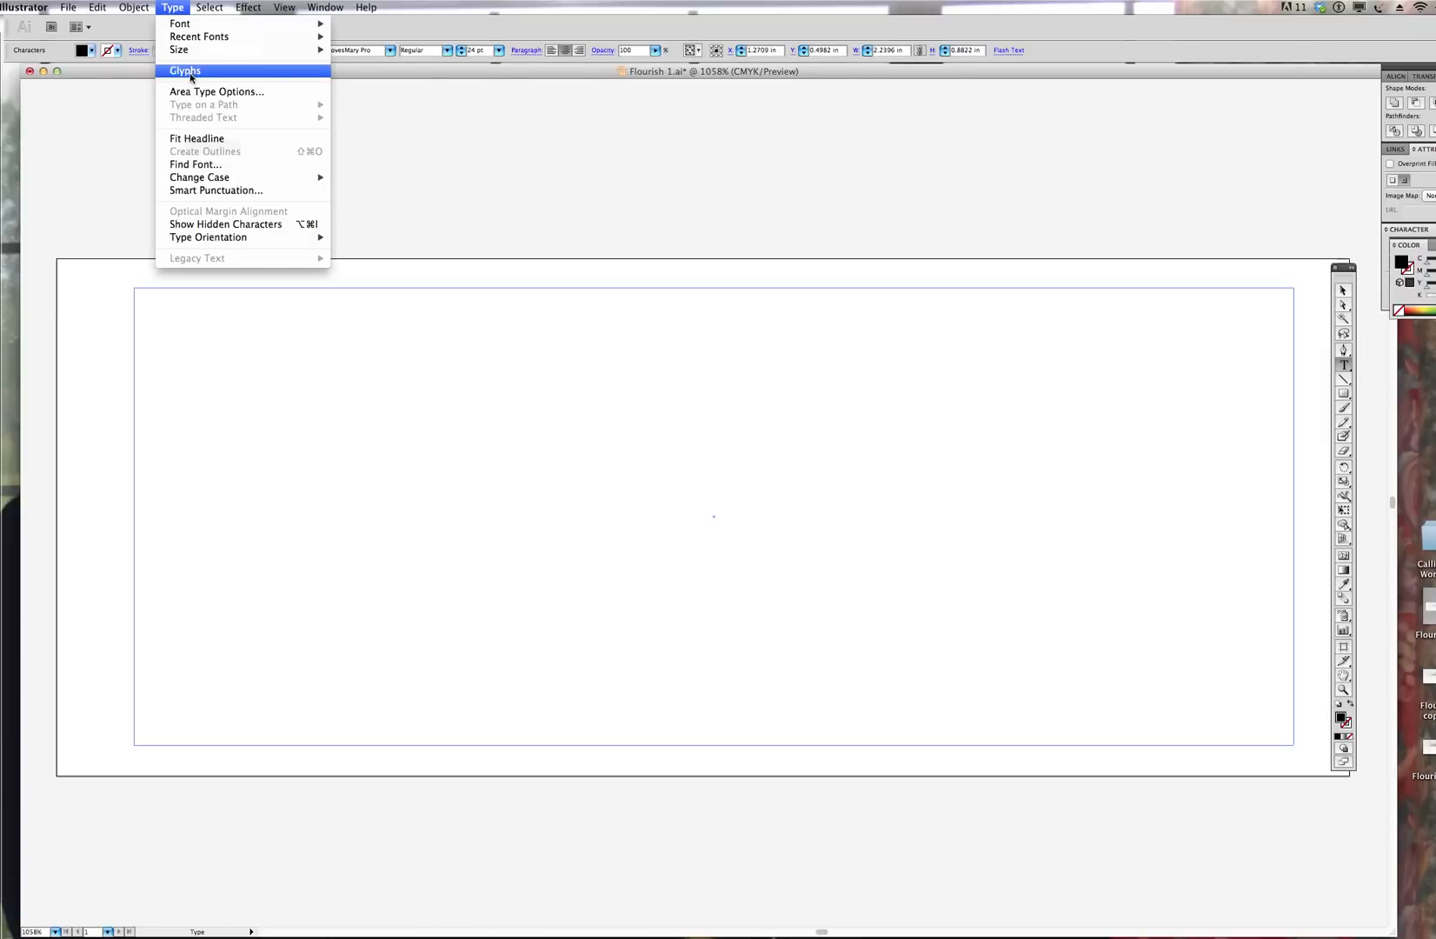
{"action": "left_click", "coordinate": [184, 71]}
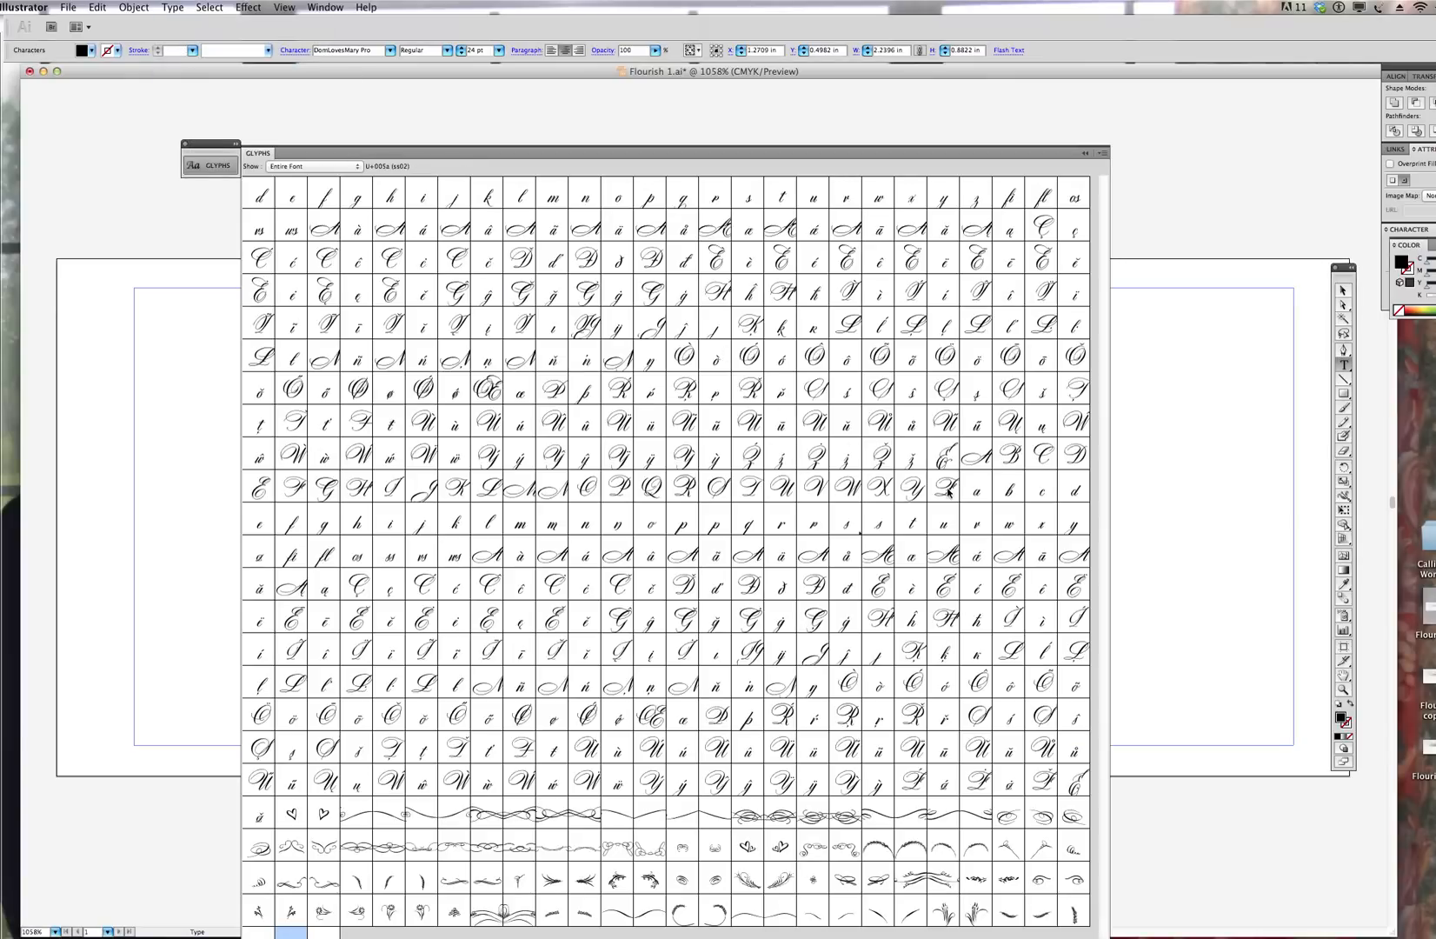
{"action": "mouse_move", "coordinate": [501, 319]}
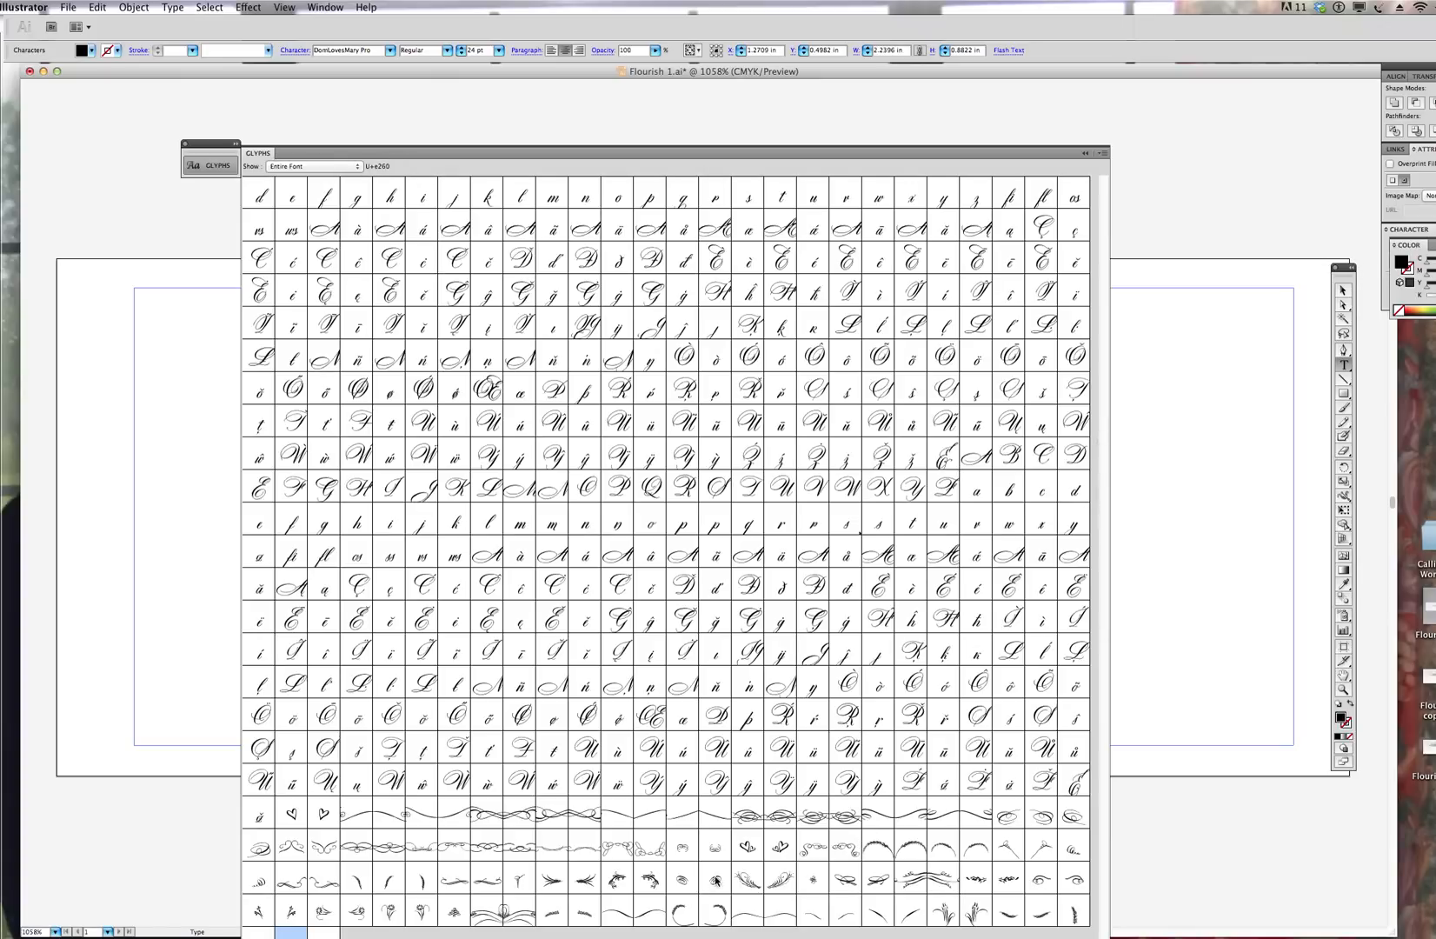
{"action": "mouse_move", "coordinate": [772, 878]}
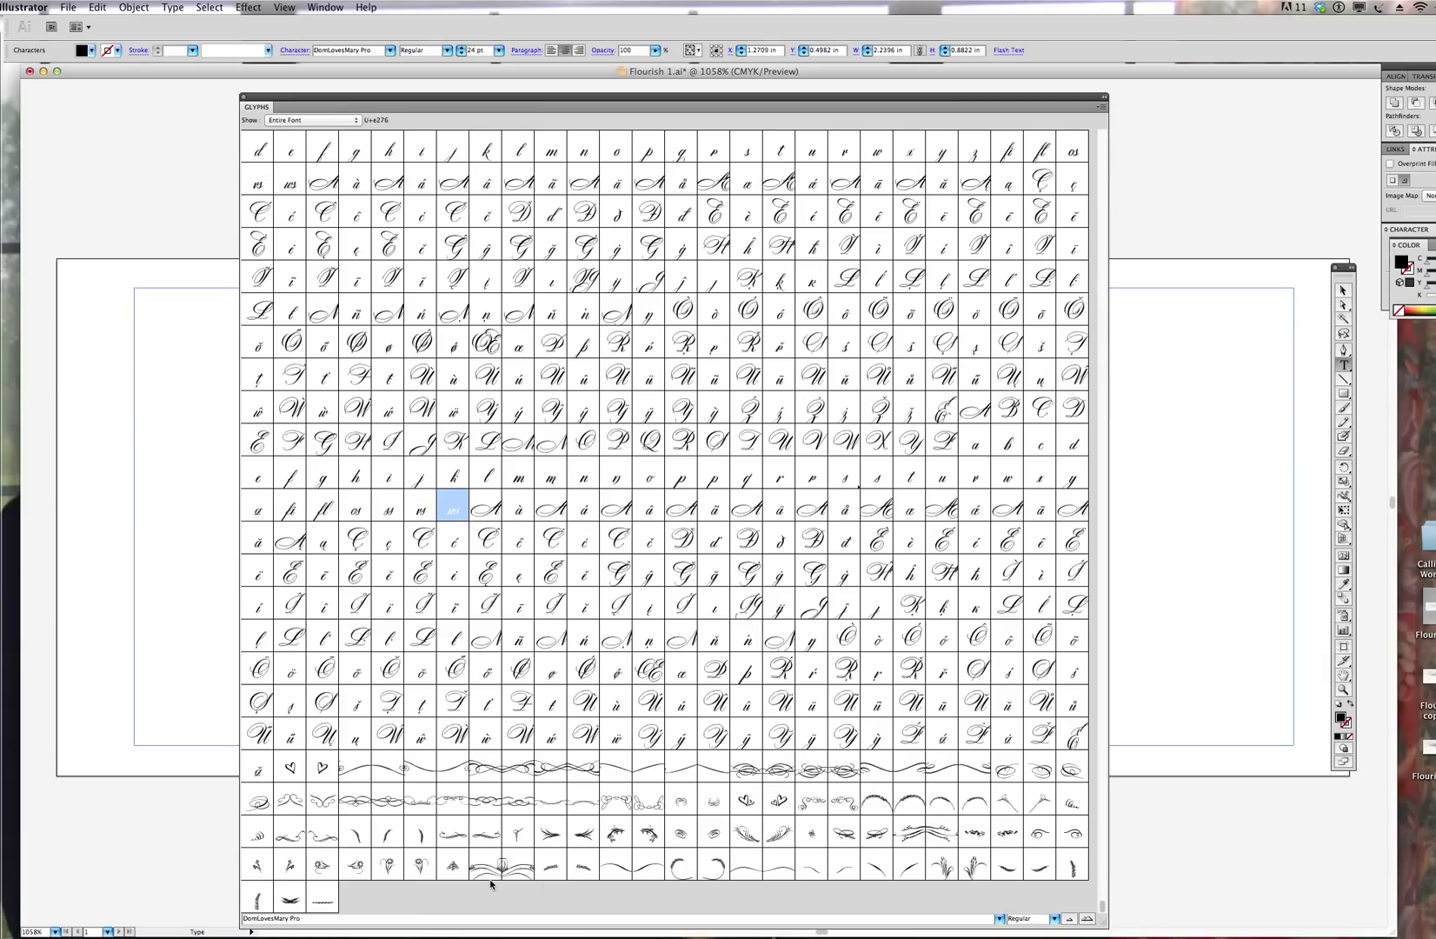
{"action": "left_click", "coordinate": [485, 866]}
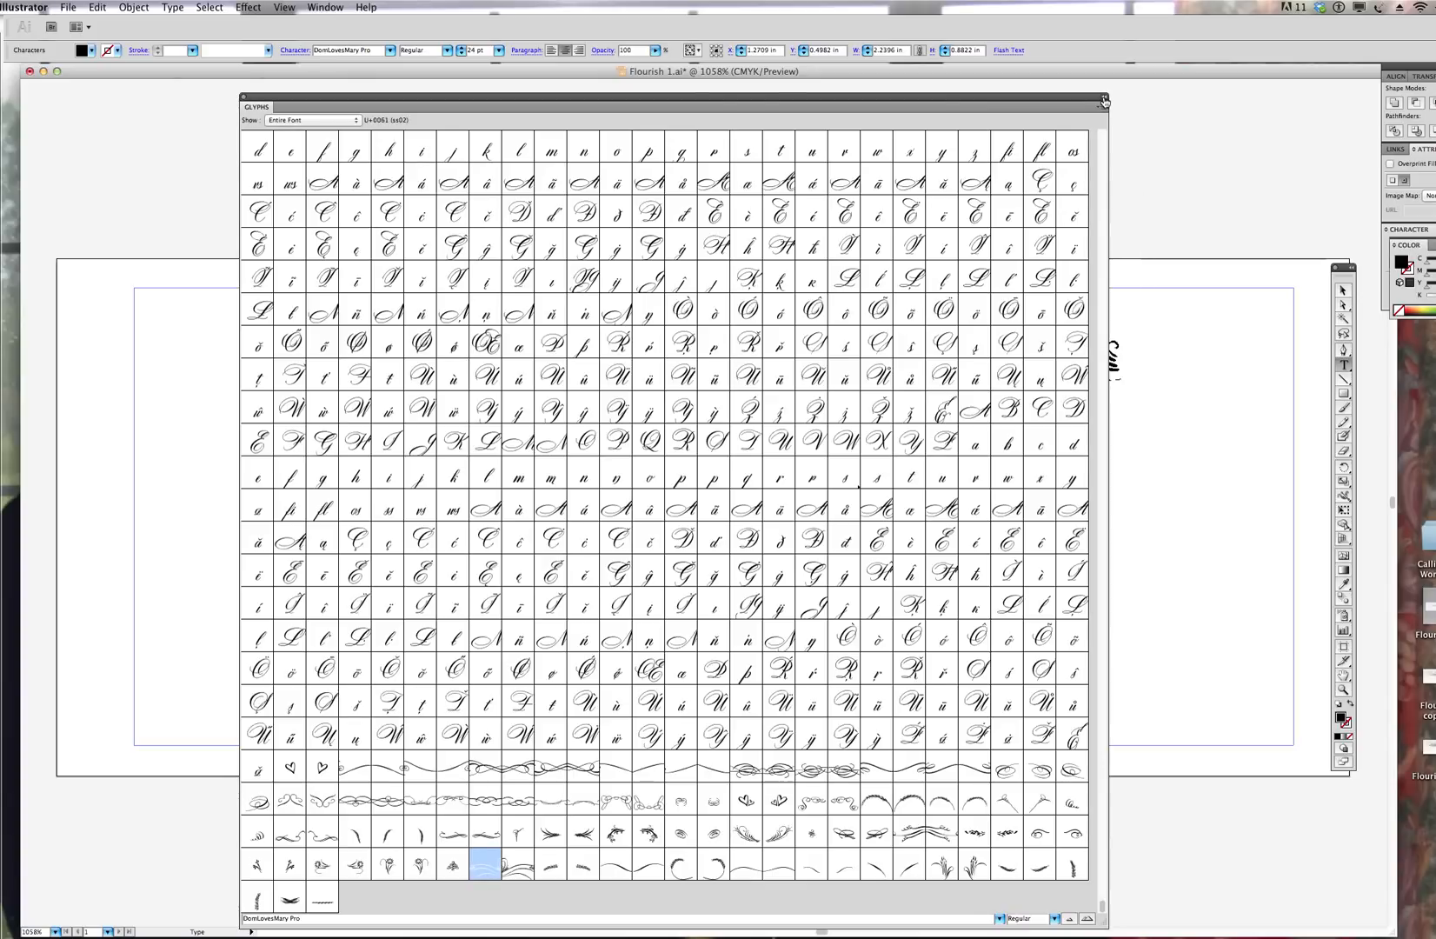
{"action": "mouse_move", "coordinate": [1105, 99]}
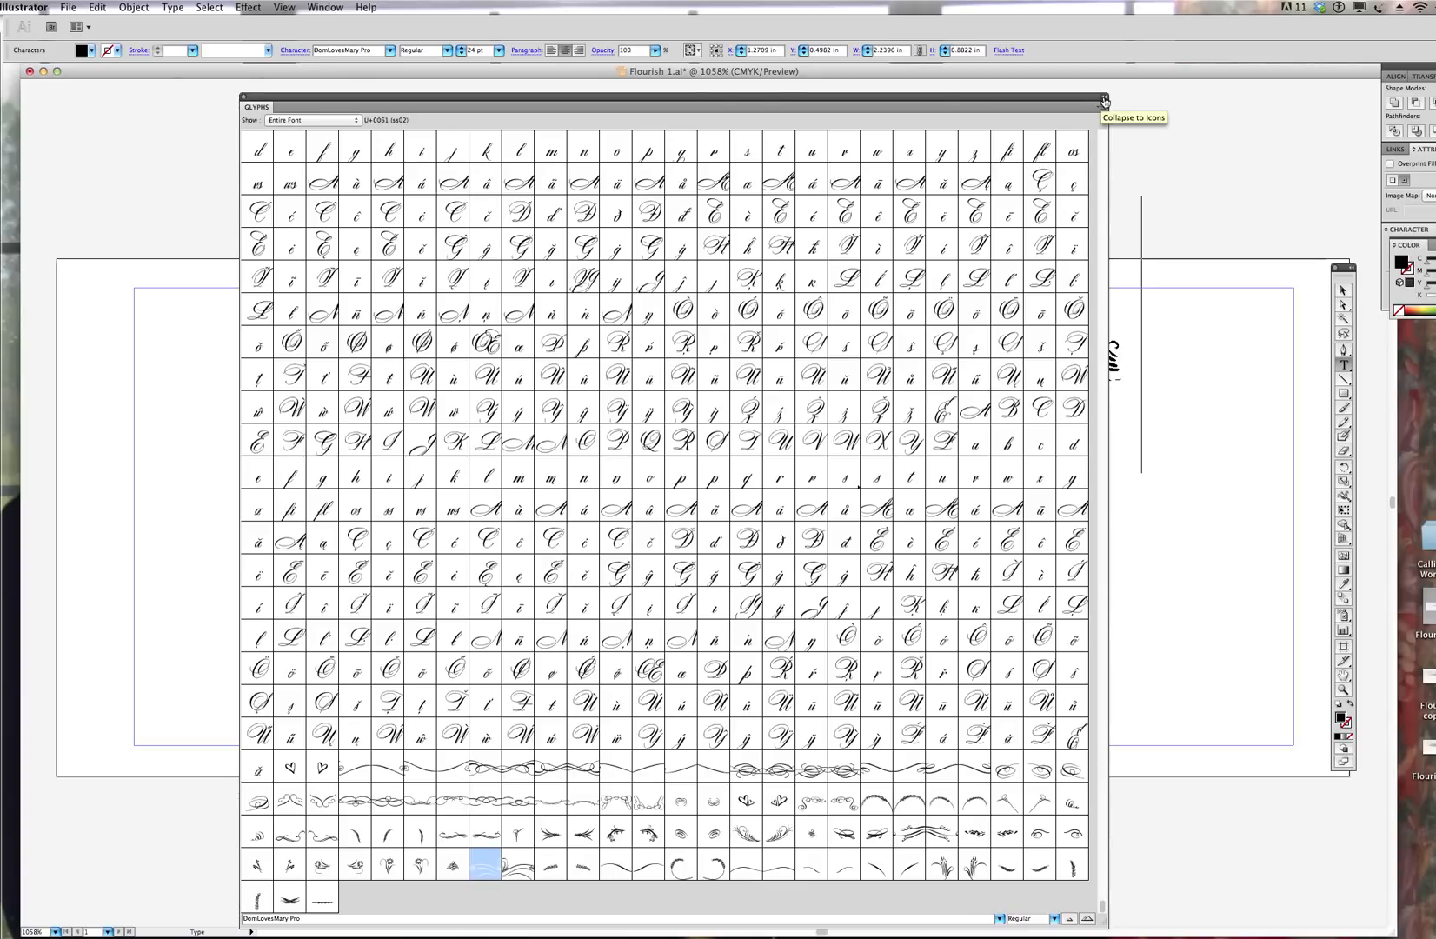
Step: Insert the neighbouring flourish glyph to form a mirrored pair at the top of the artboard
{"action": "left_click", "coordinate": [1102, 97]}
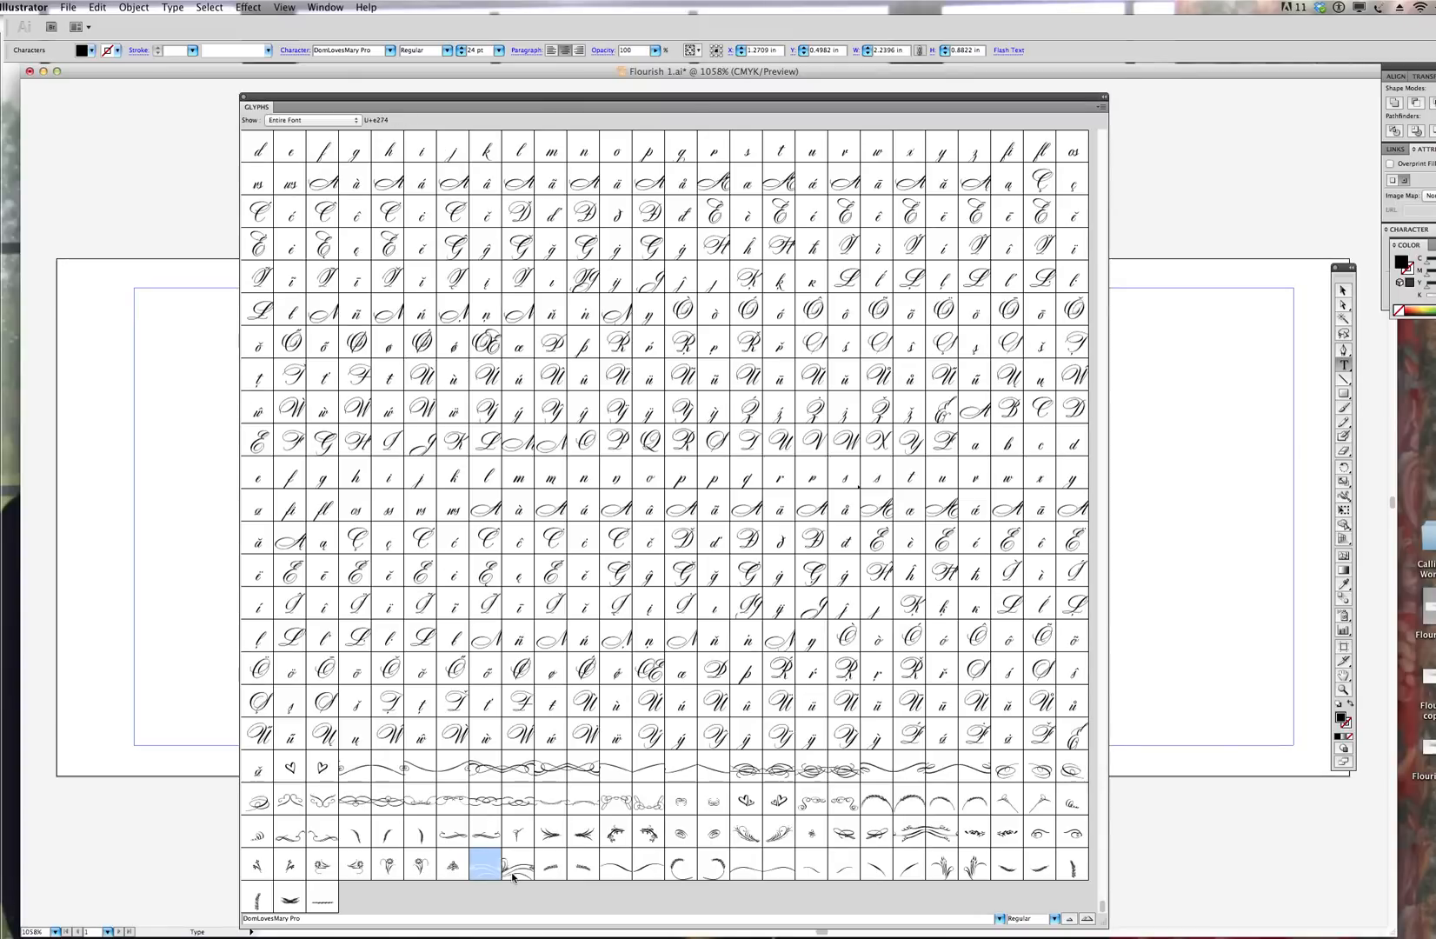
{"action": "left_click", "coordinate": [518, 864]}
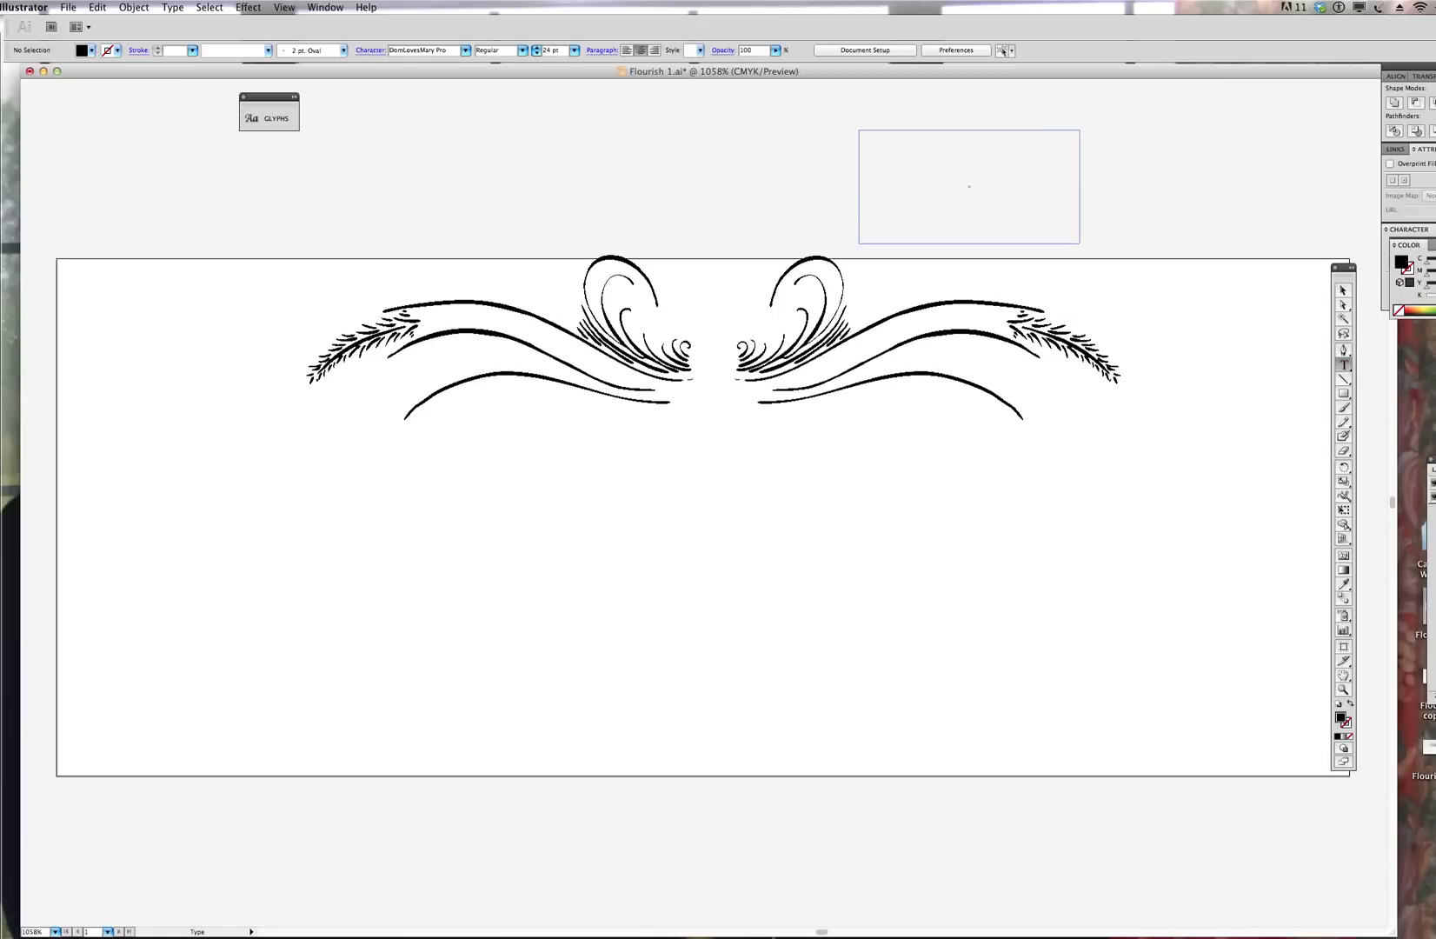
Step: Add the smaller feathered ornament at the centre of the flourish and deselect everything
{"action": "left_click", "coordinate": [969, 187]}
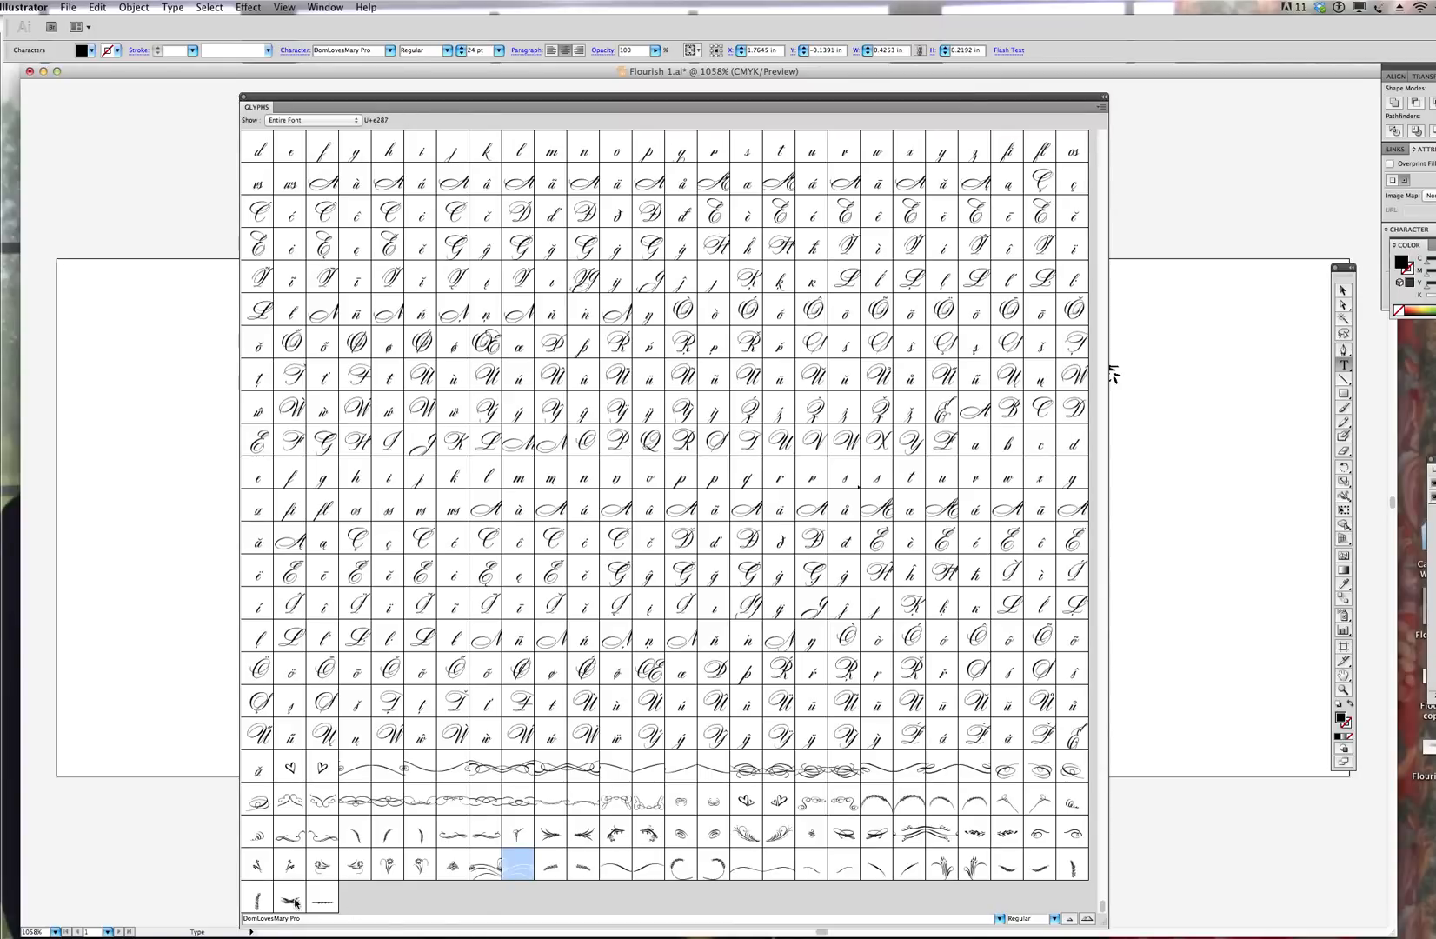
{"action": "left_click", "coordinate": [289, 895]}
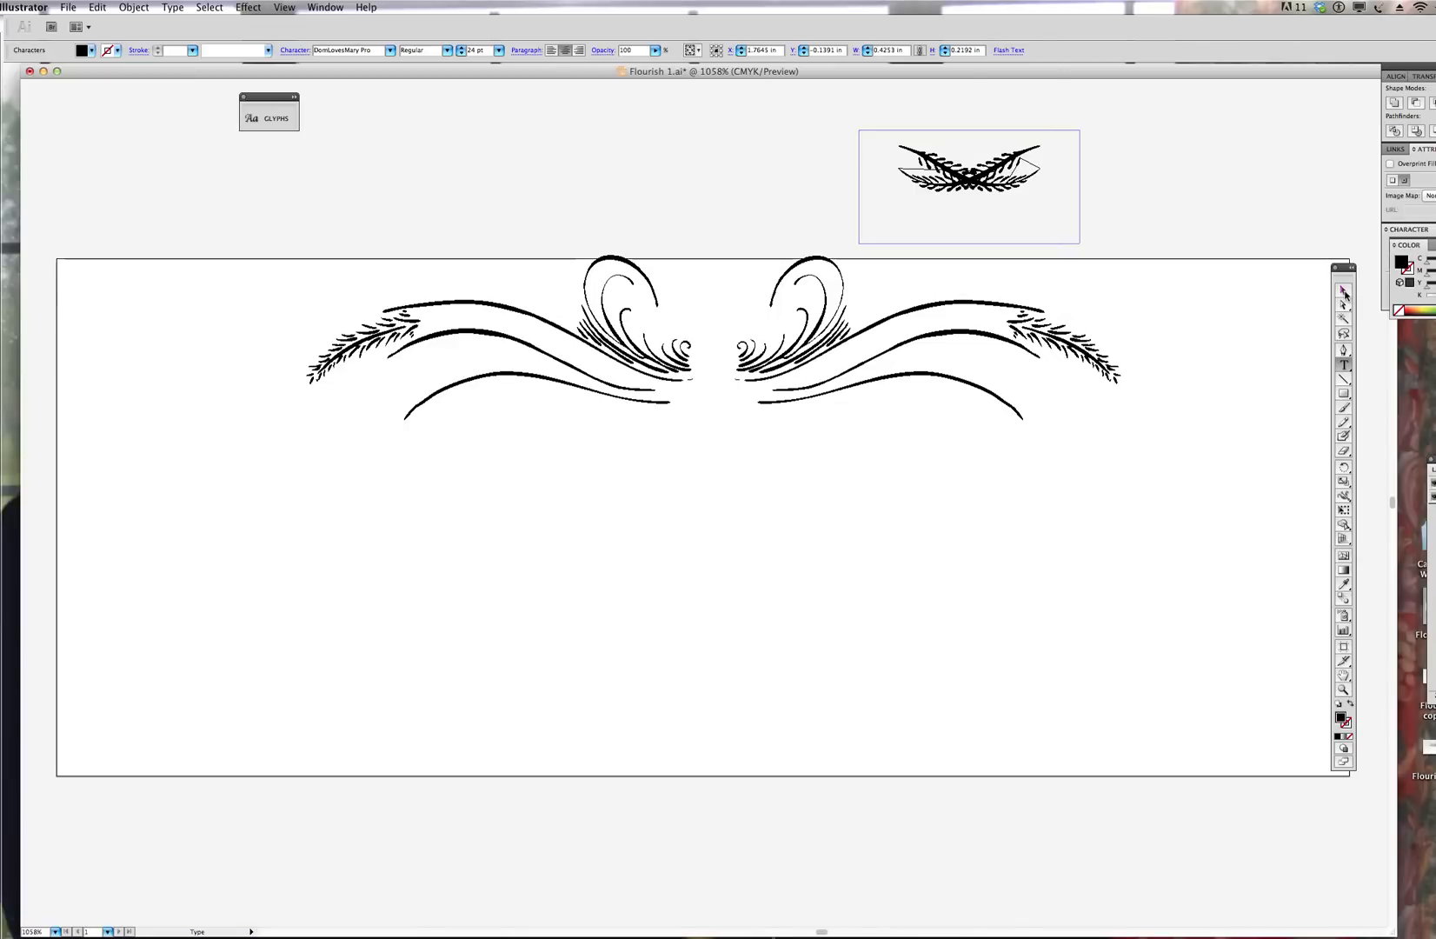
{"action": "left_click", "coordinate": [926, 169]}
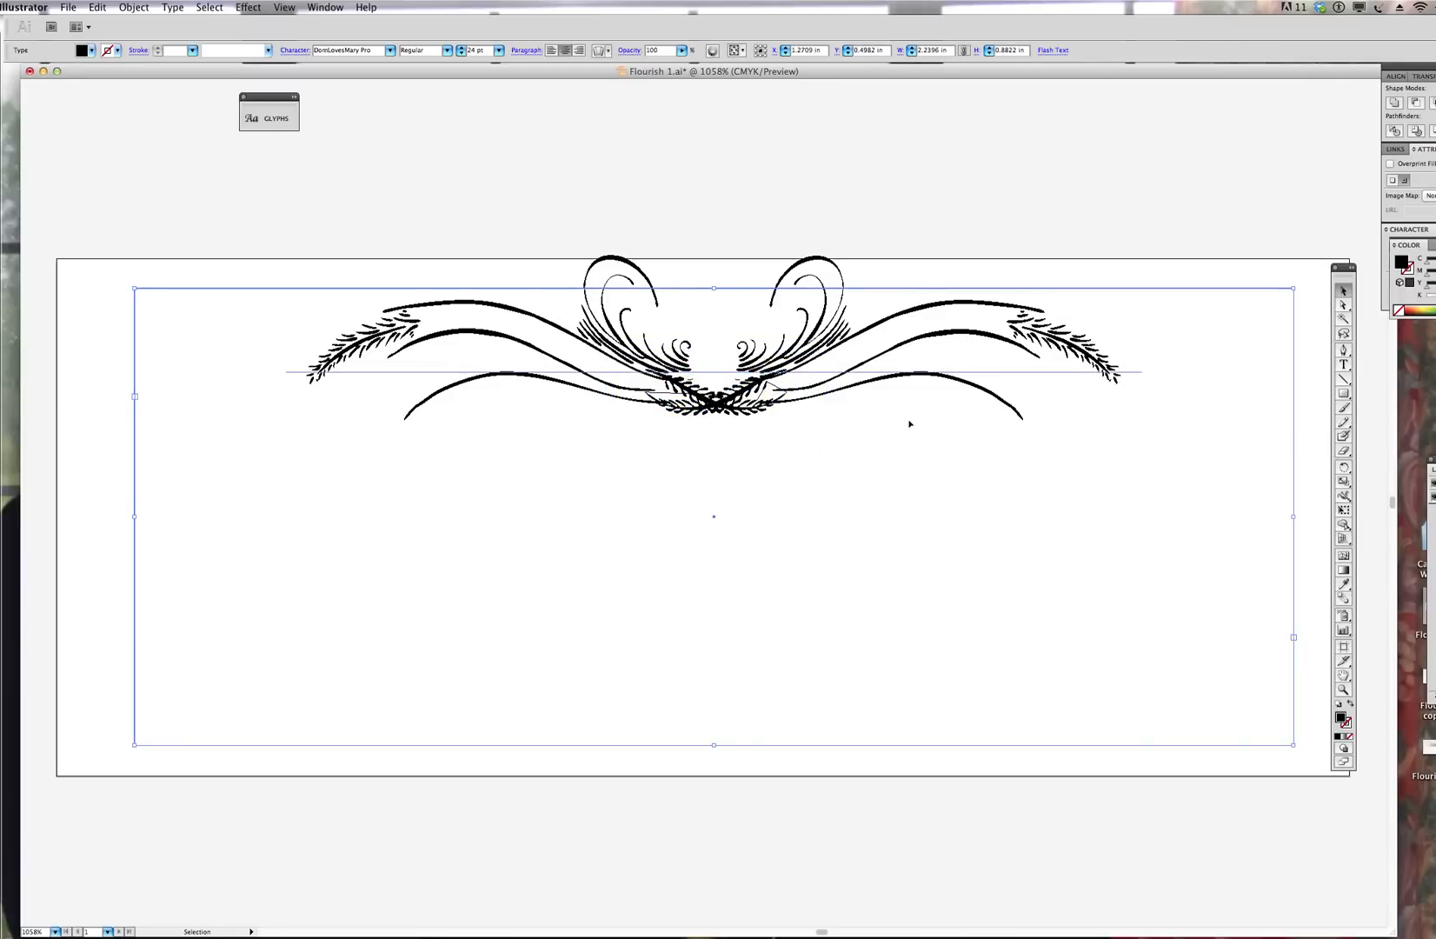
{"action": "mouse_move", "coordinate": [292, 227]}
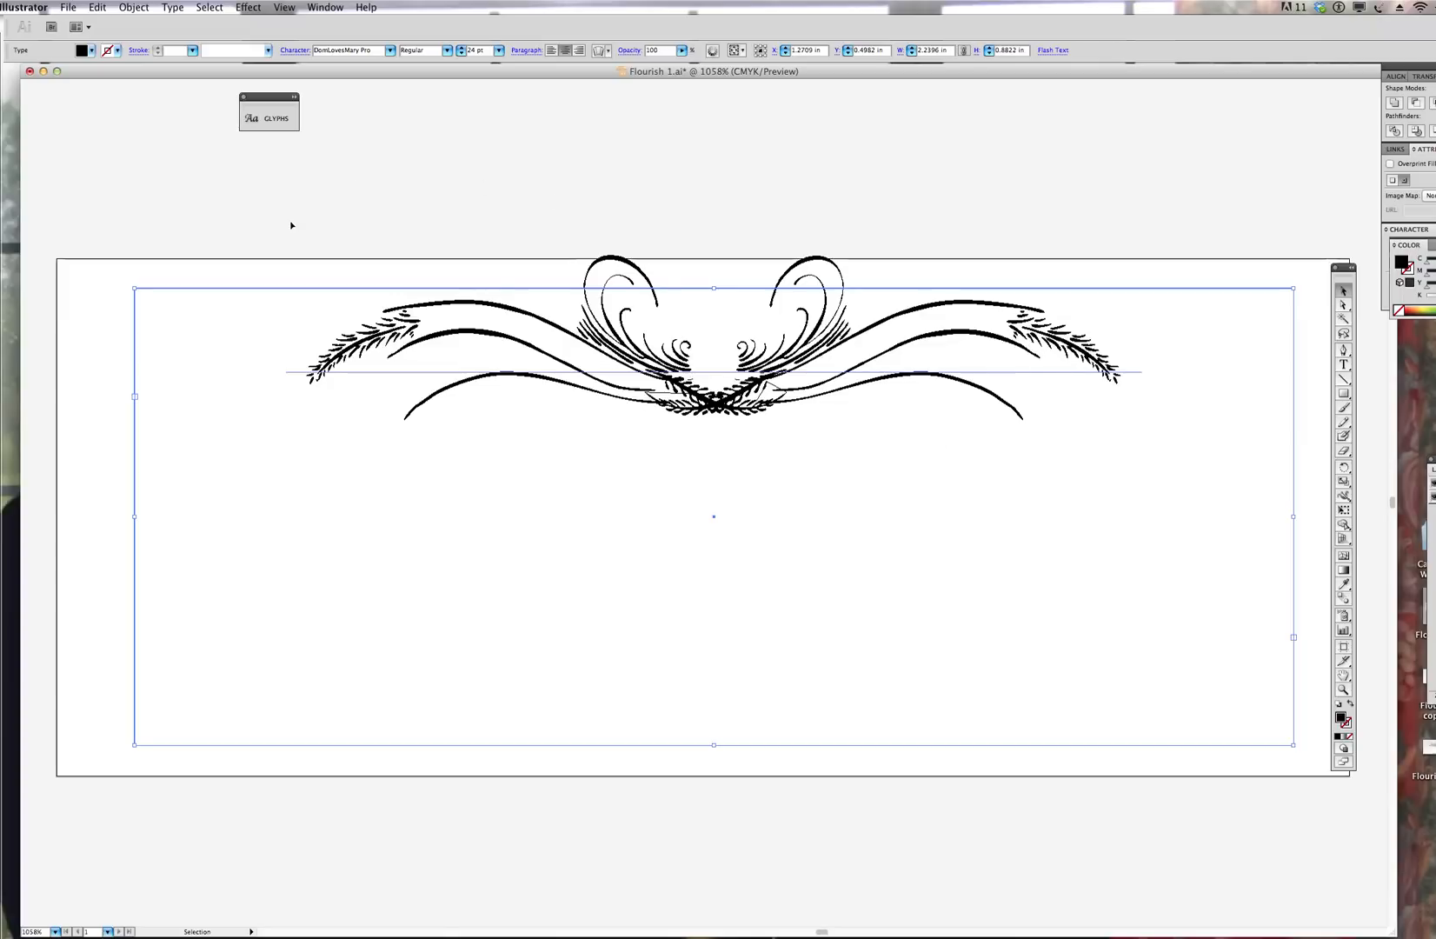
{"action": "mouse_move", "coordinate": [1278, 234]}
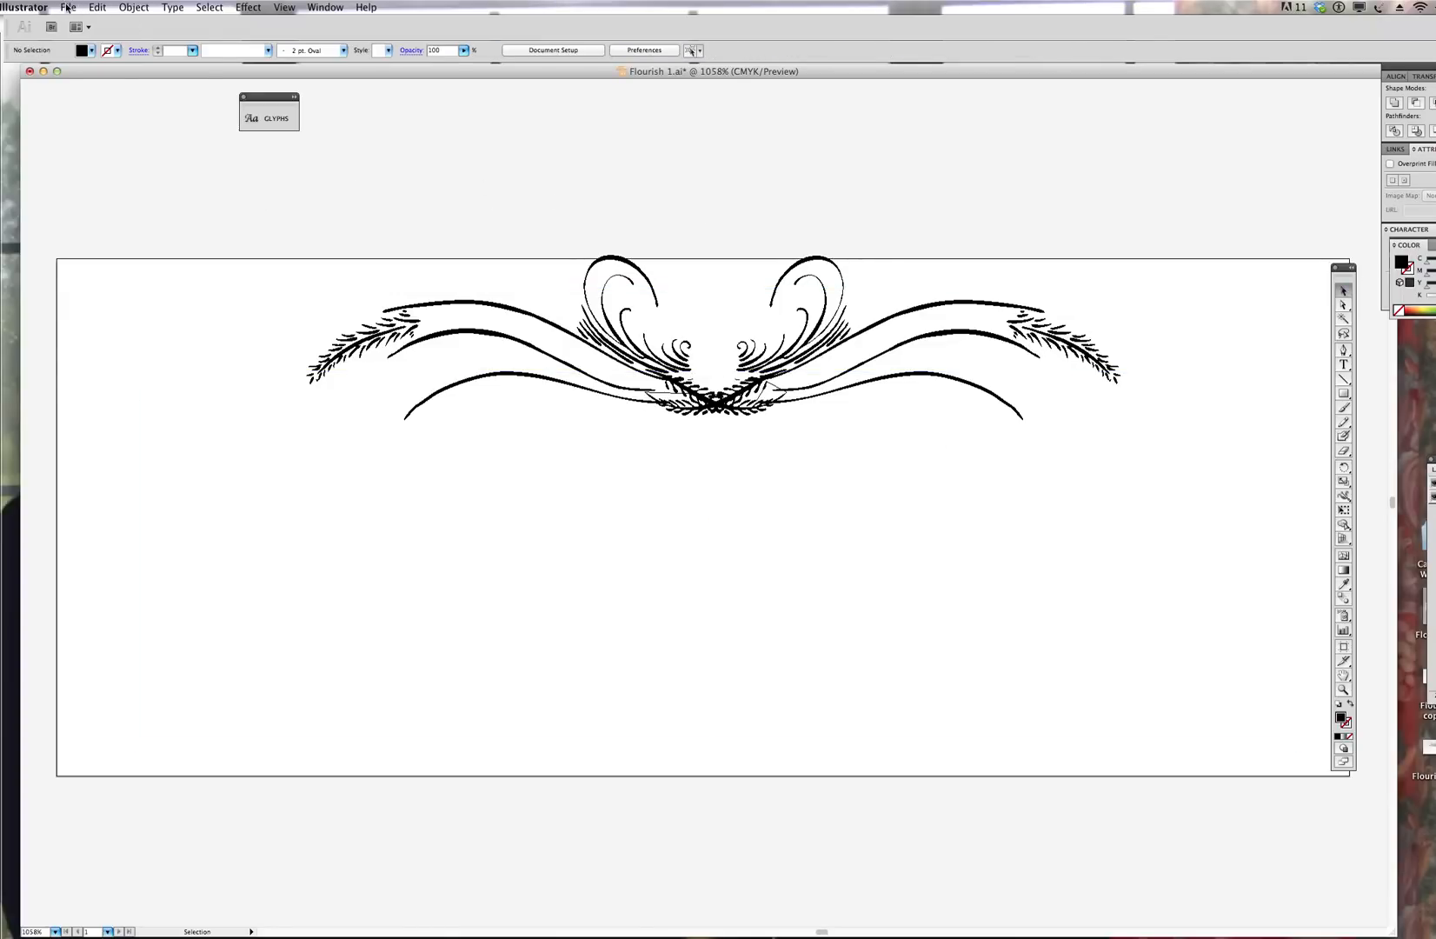
Step: Save the flourish as Adobe PDF named Flourish 1.pdf, replacing the existing file with default settings
{"action": "left_click", "coordinate": [66, 7]}
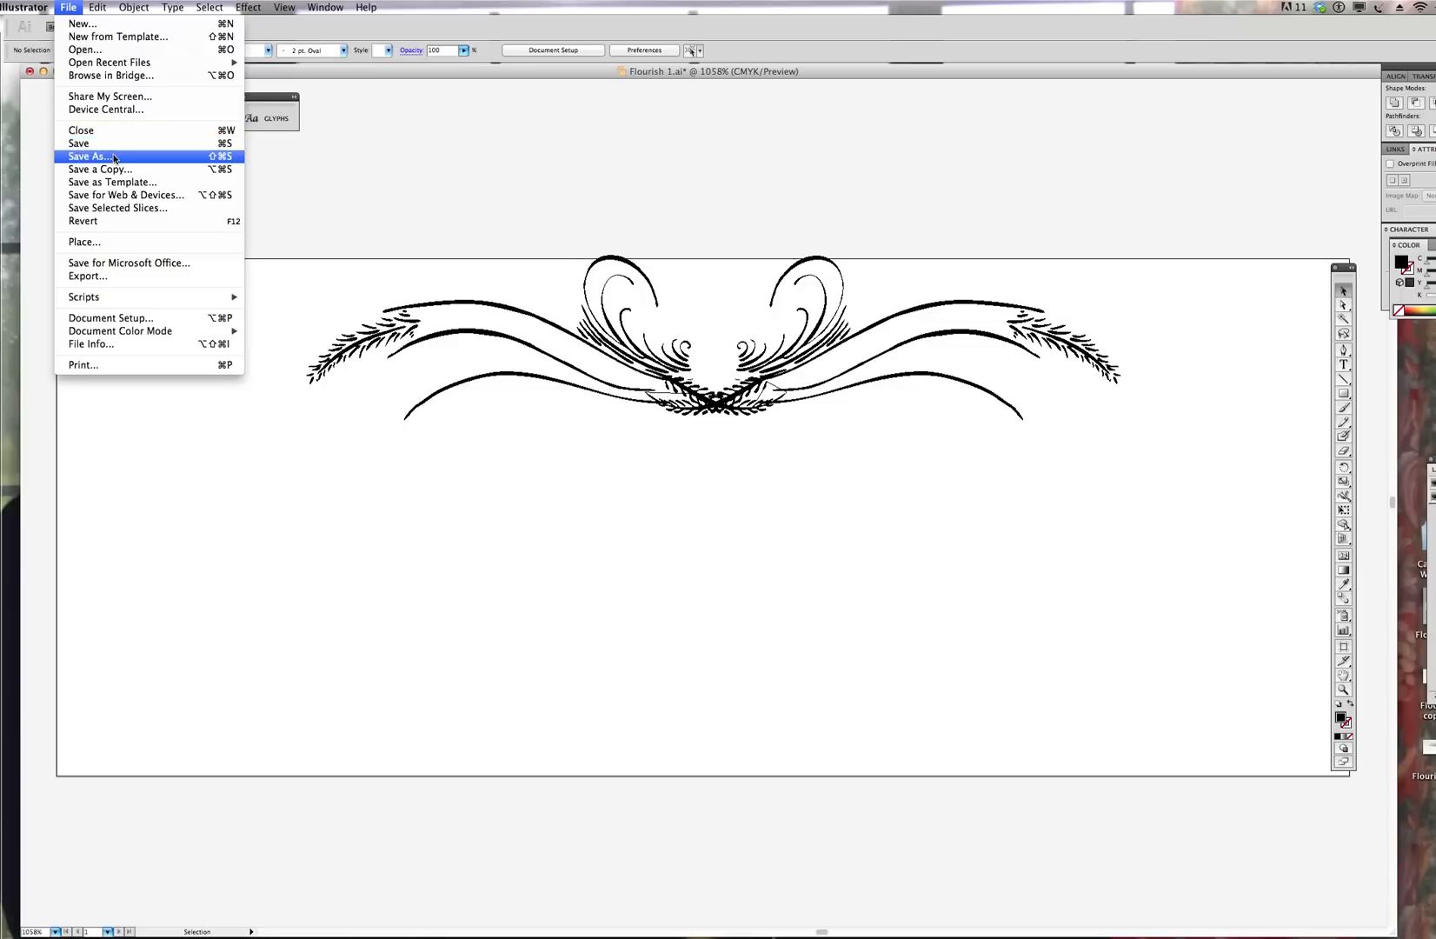
{"action": "left_click", "coordinate": [91, 156]}
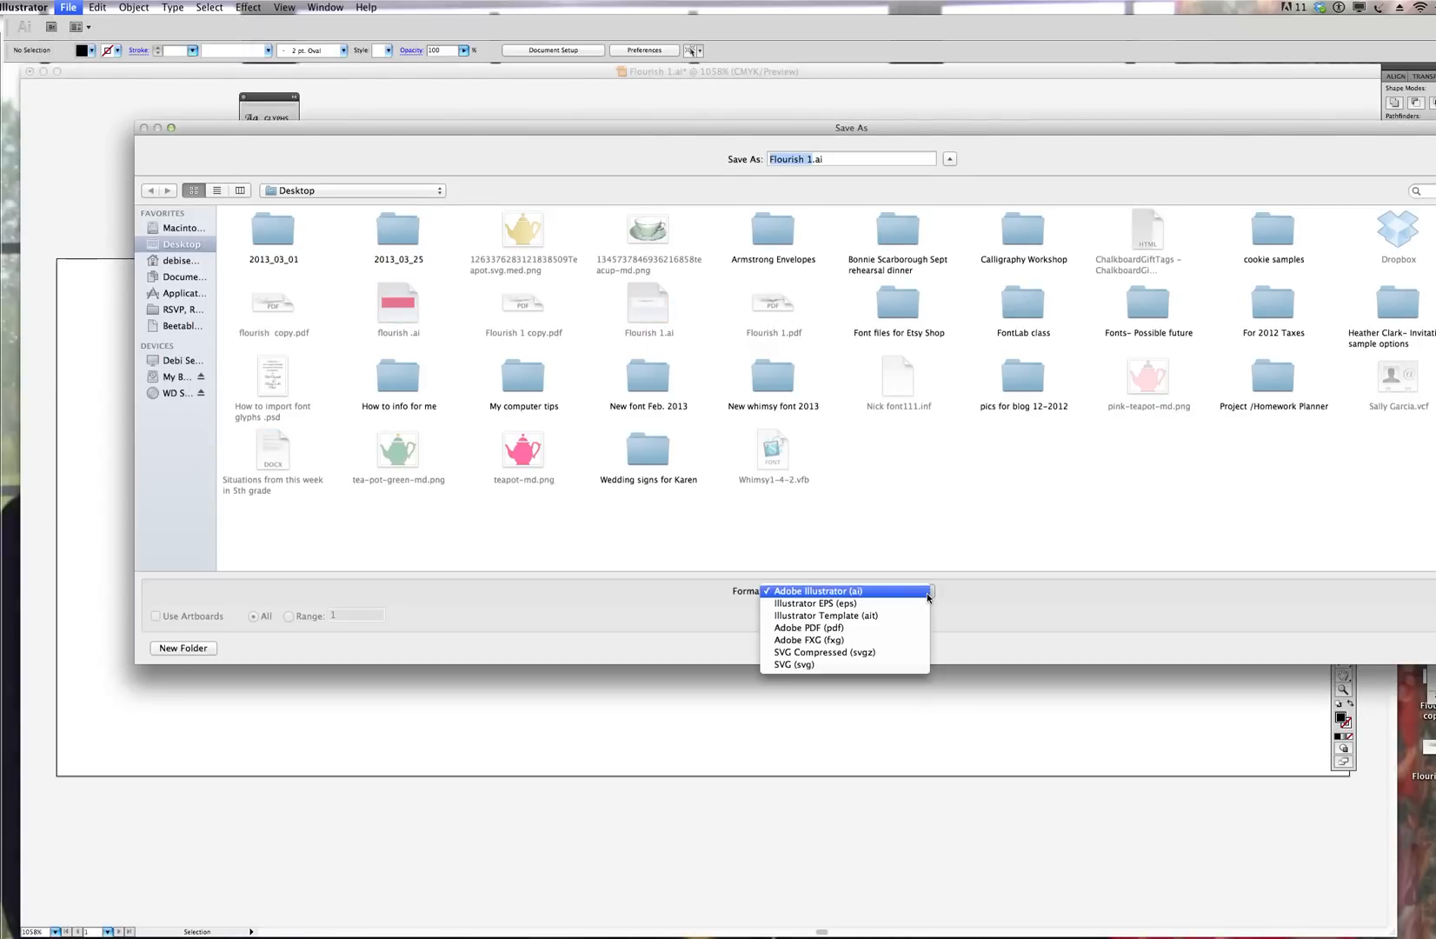
{"action": "mouse_move", "coordinate": [809, 627]}
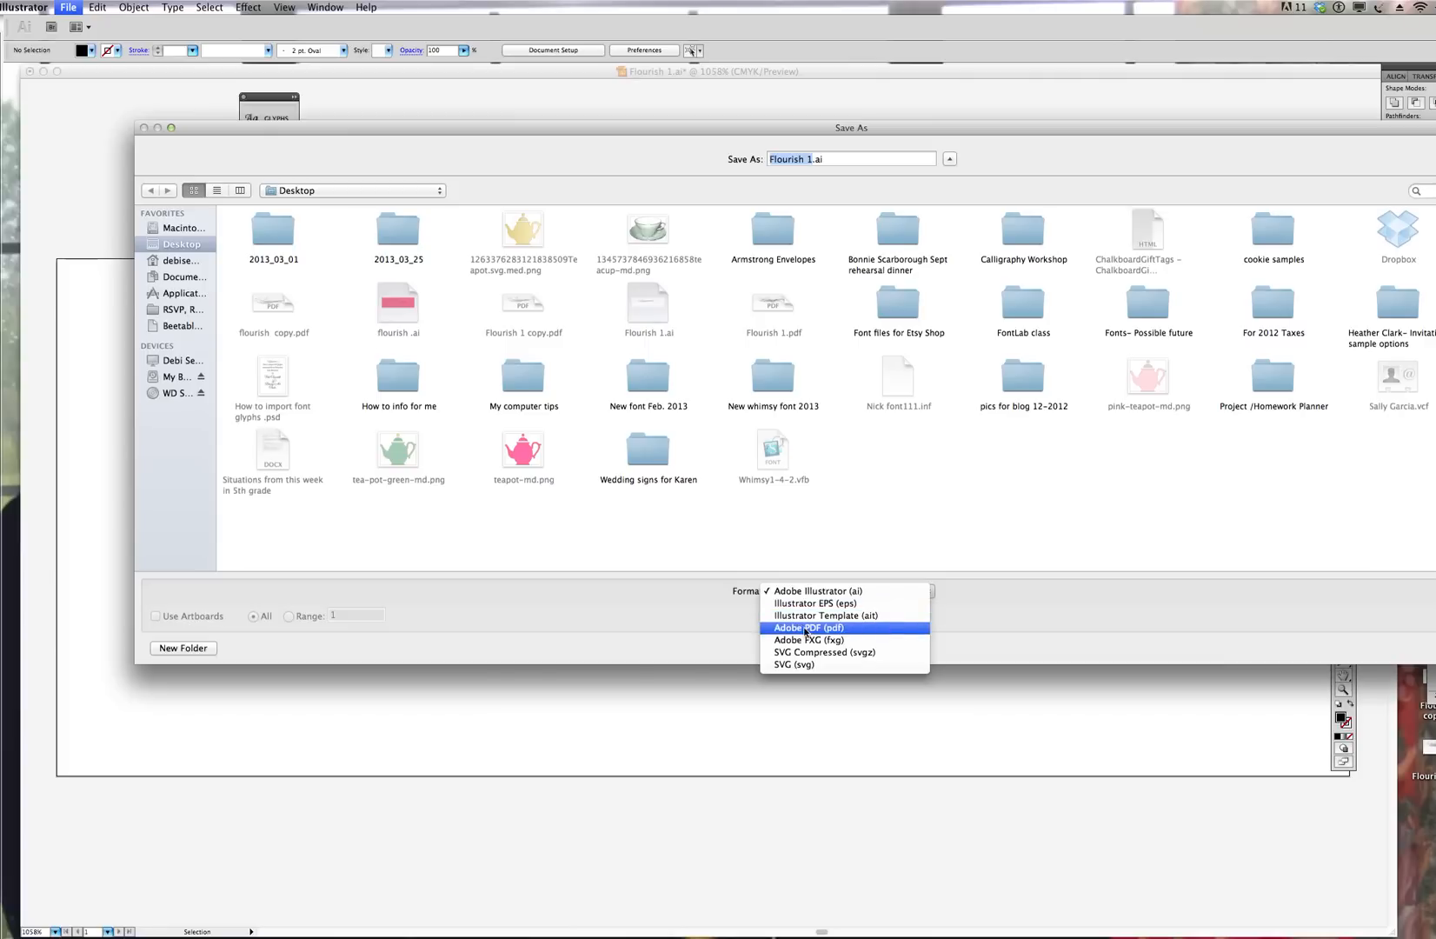
{"action": "left_click", "coordinate": [807, 628]}
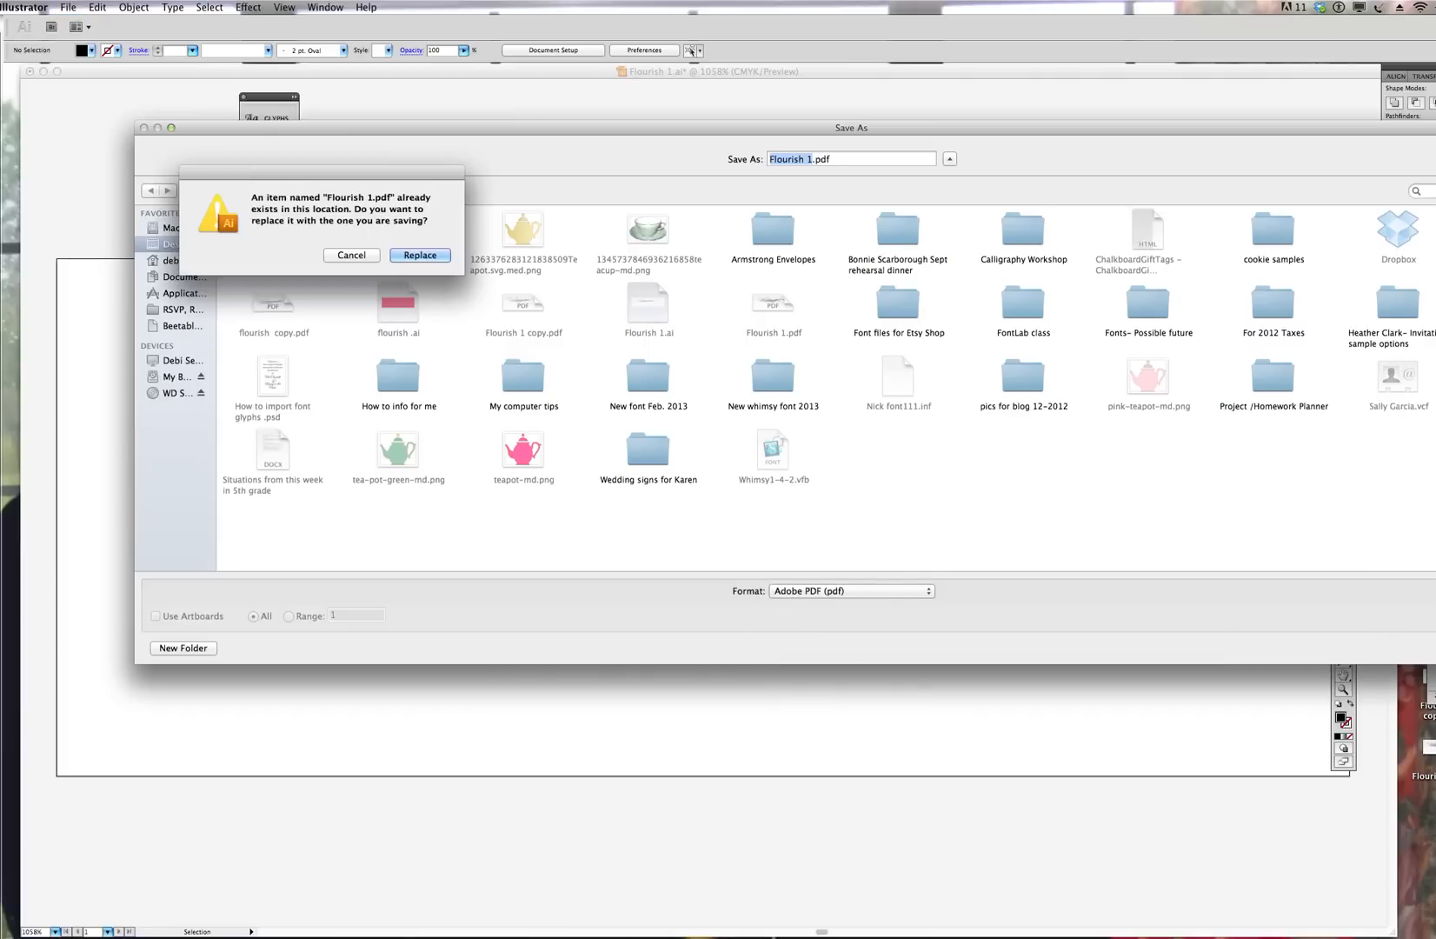
{"action": "left_click", "coordinate": [421, 254]}
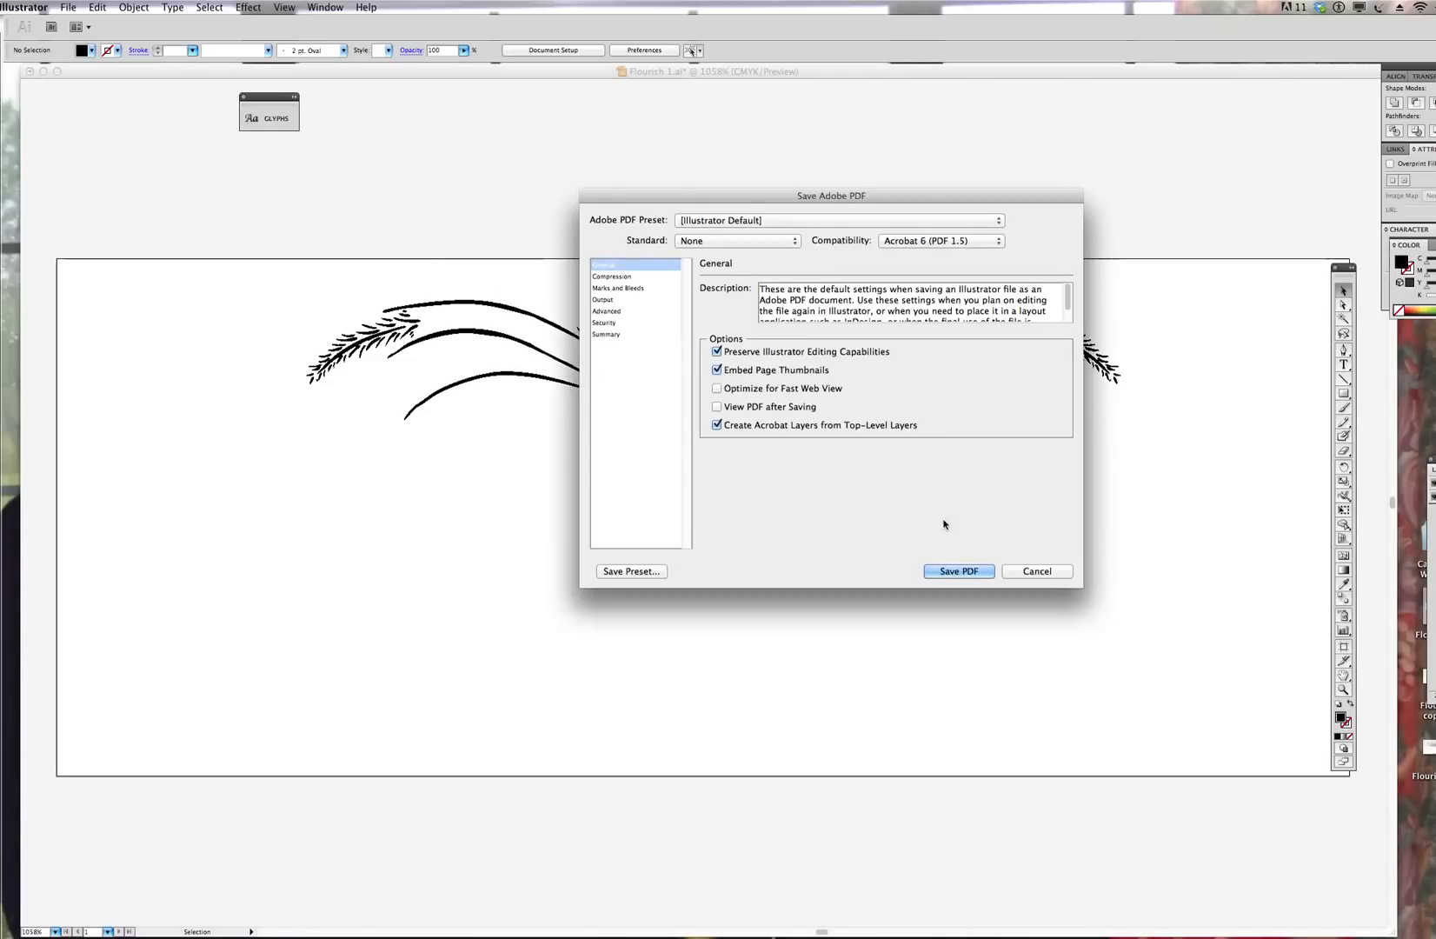
{"action": "left_click", "coordinate": [958, 571]}
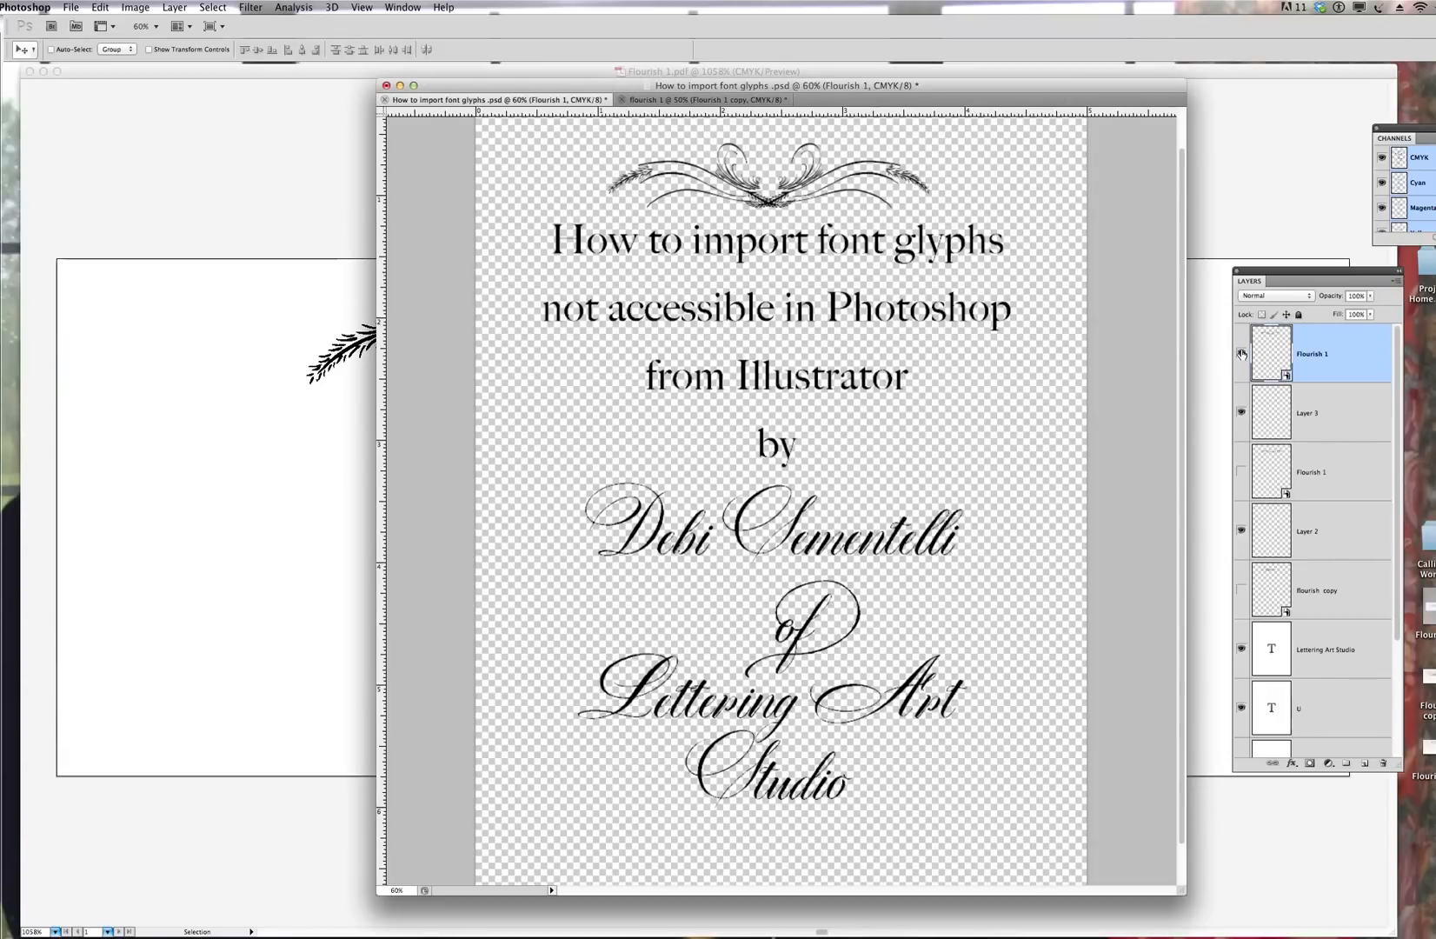
Step: Hide the old Flourish 1 layer and place Flourish 1.pdf into the Photoshop document
{"action": "left_click", "coordinate": [1242, 353]}
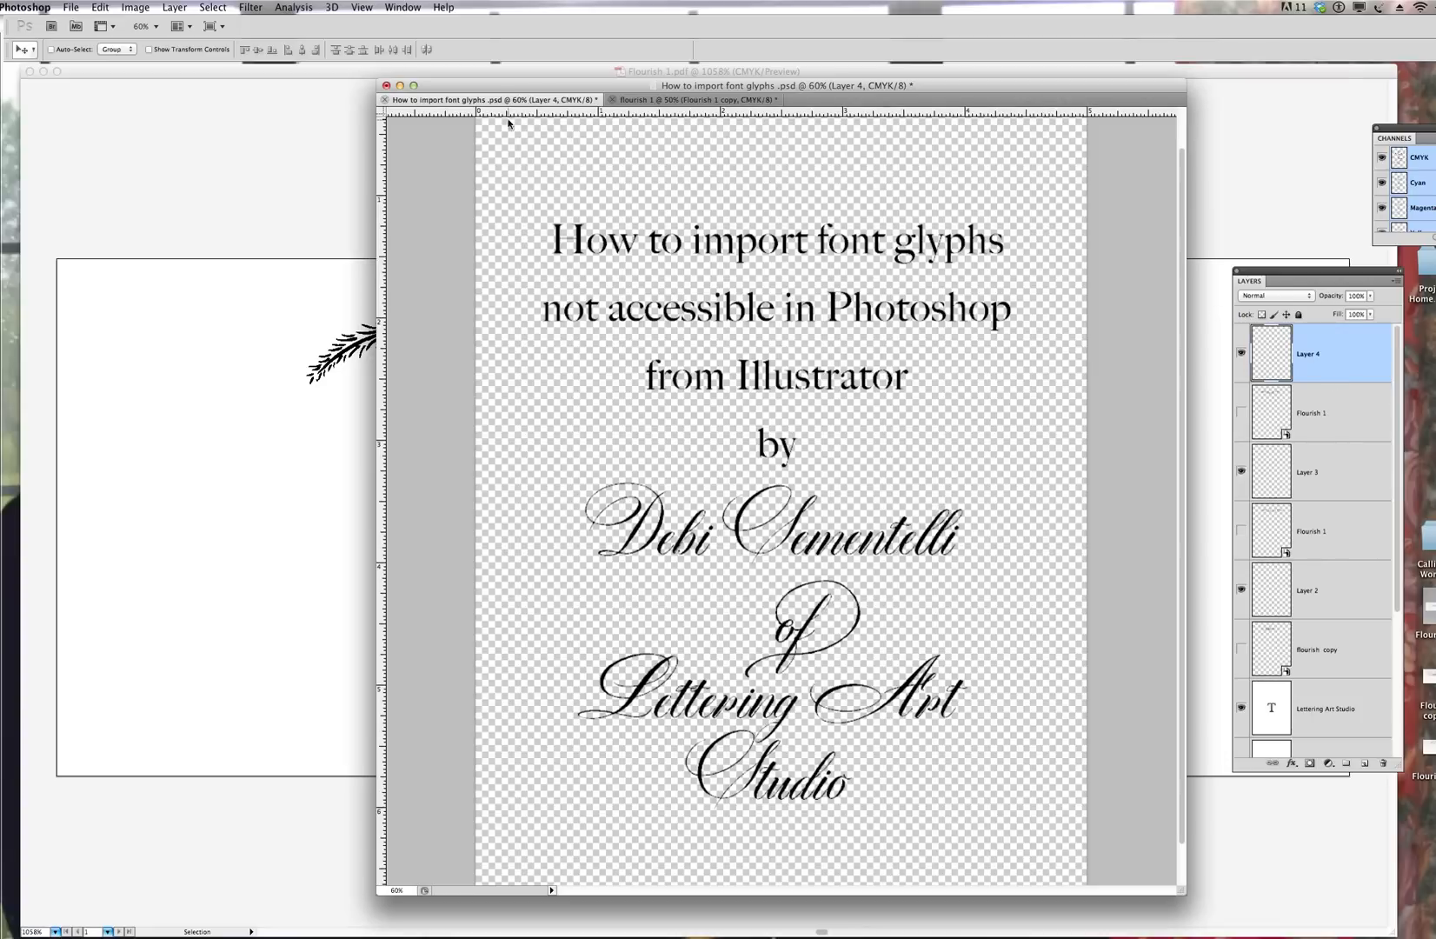
{"action": "mouse_move", "coordinate": [72, 7]}
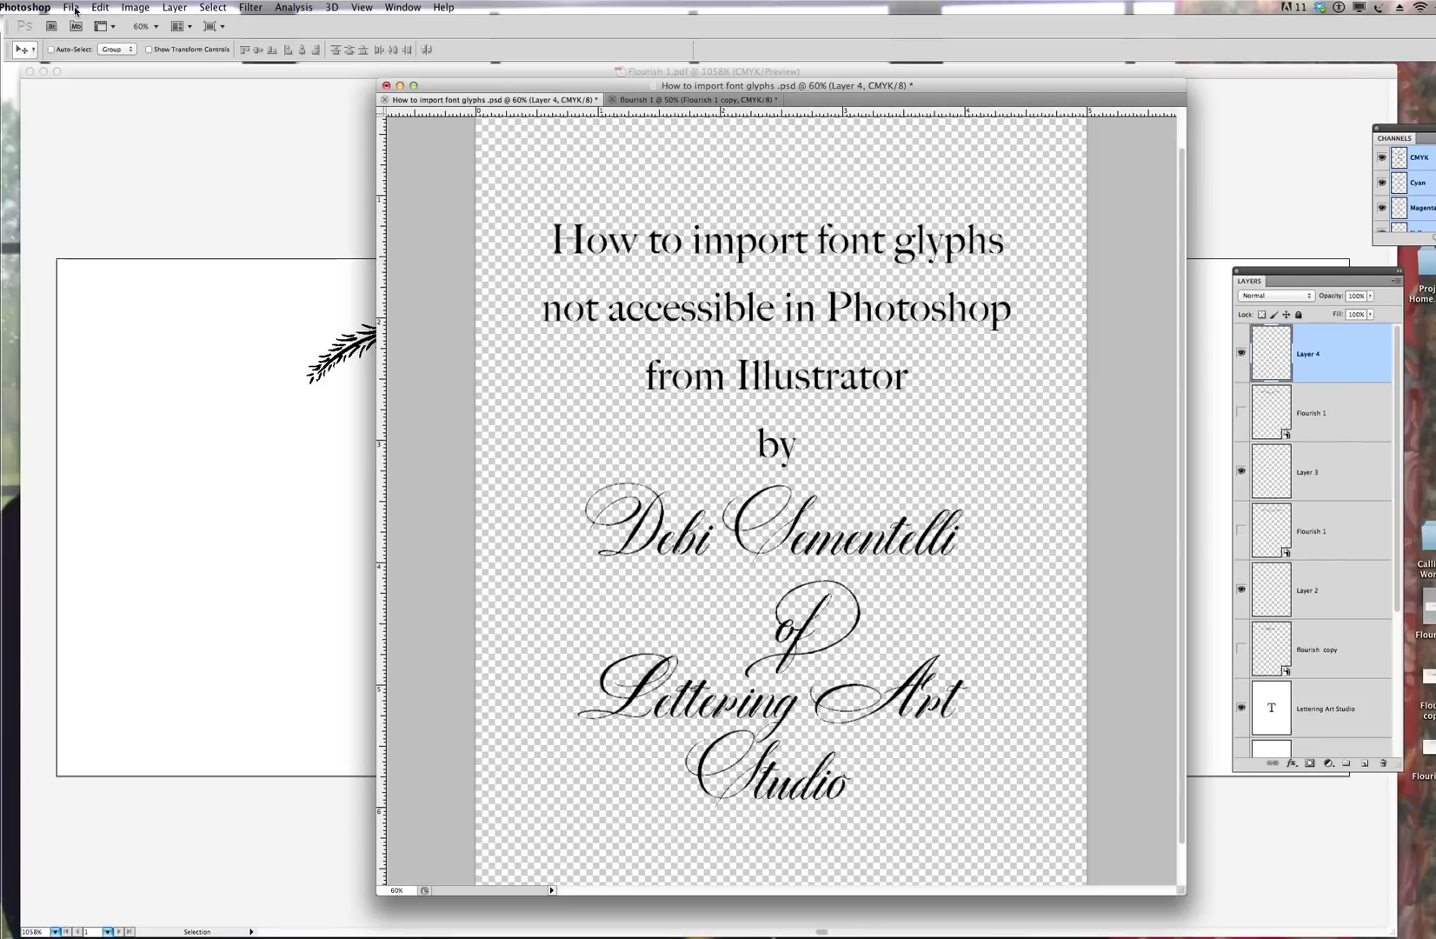
{"action": "left_click", "coordinate": [71, 7]}
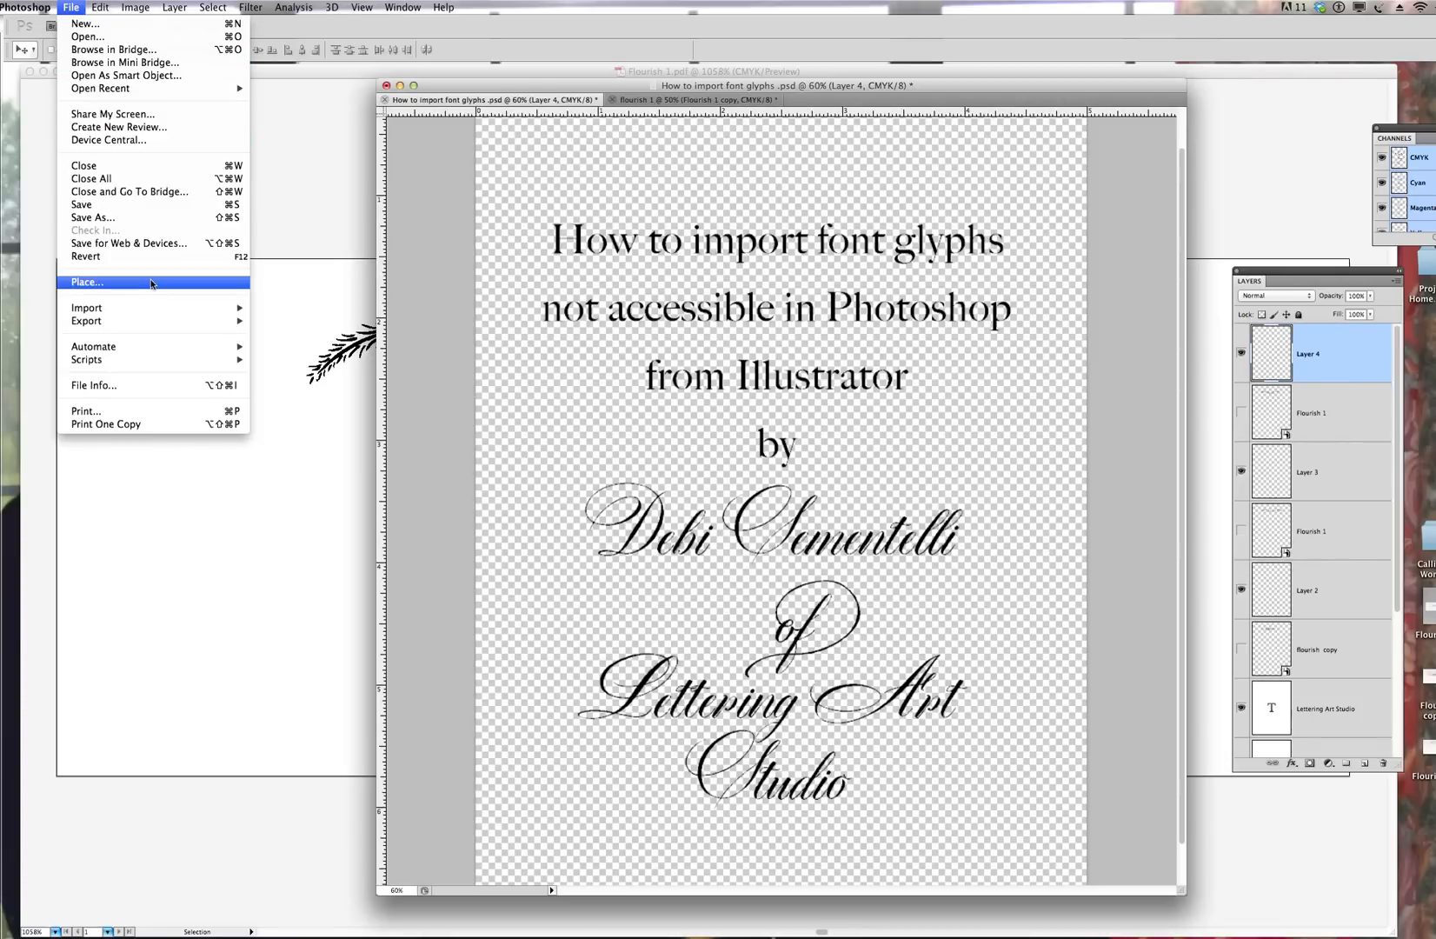
{"action": "left_click", "coordinate": [87, 282]}
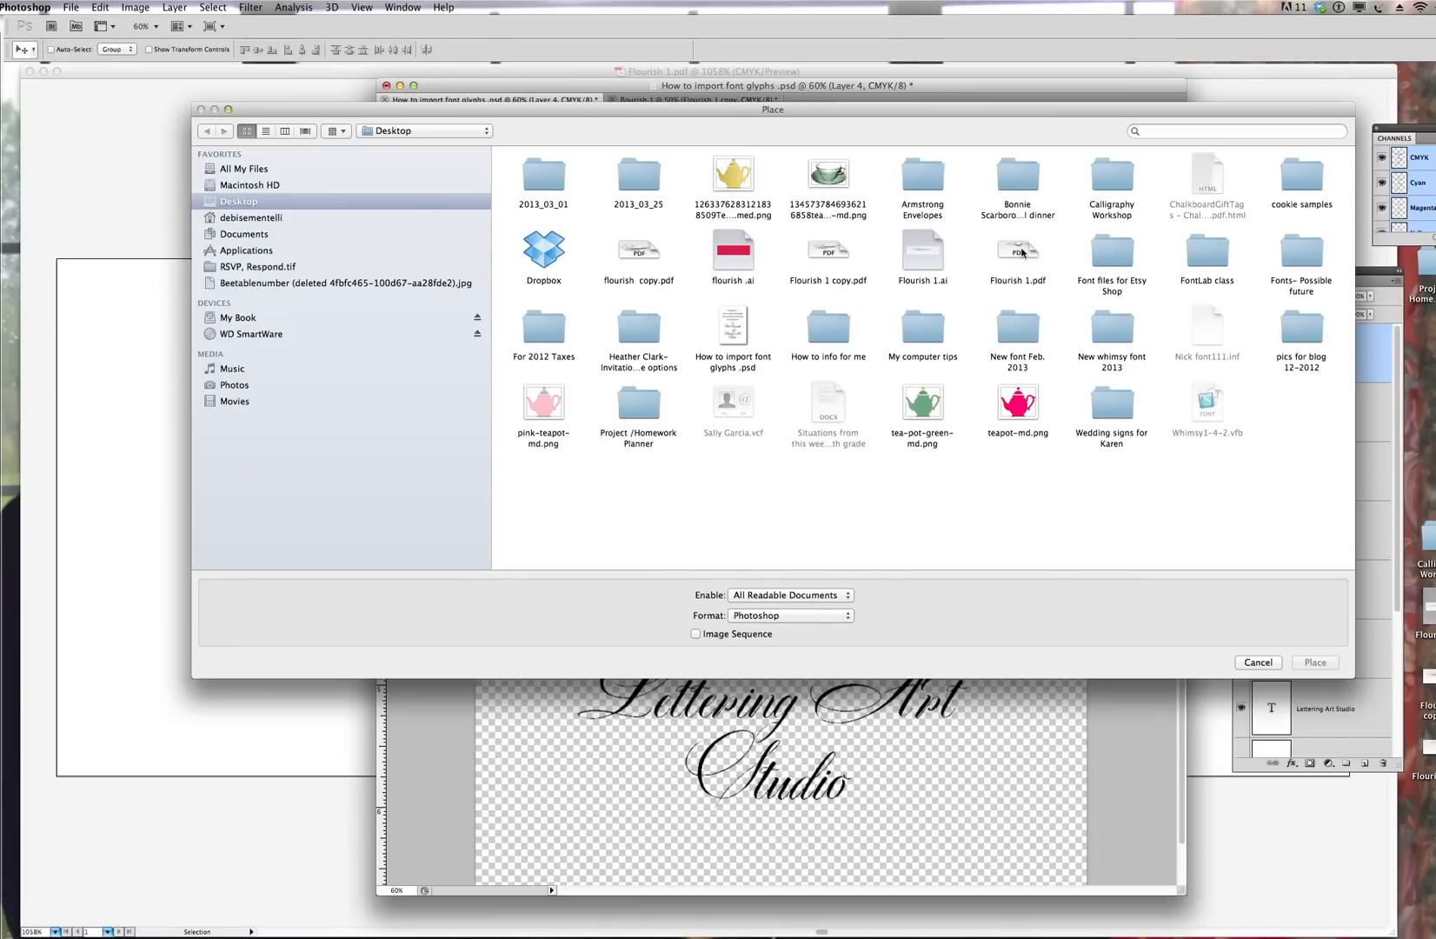
{"action": "left_click", "coordinate": [1017, 257]}
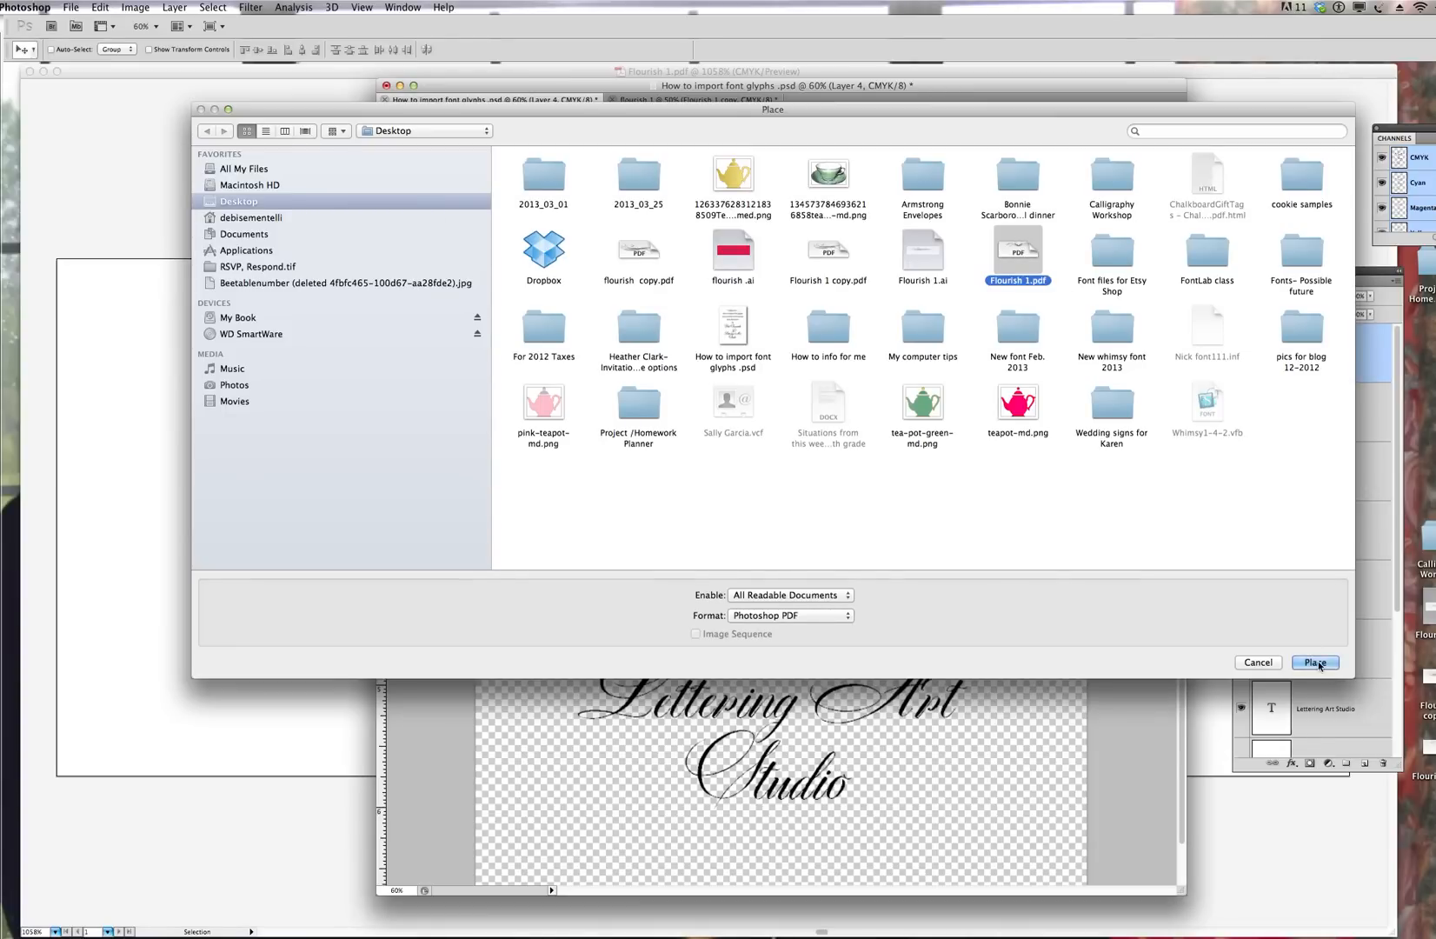
{"action": "left_click", "coordinate": [1313, 662]}
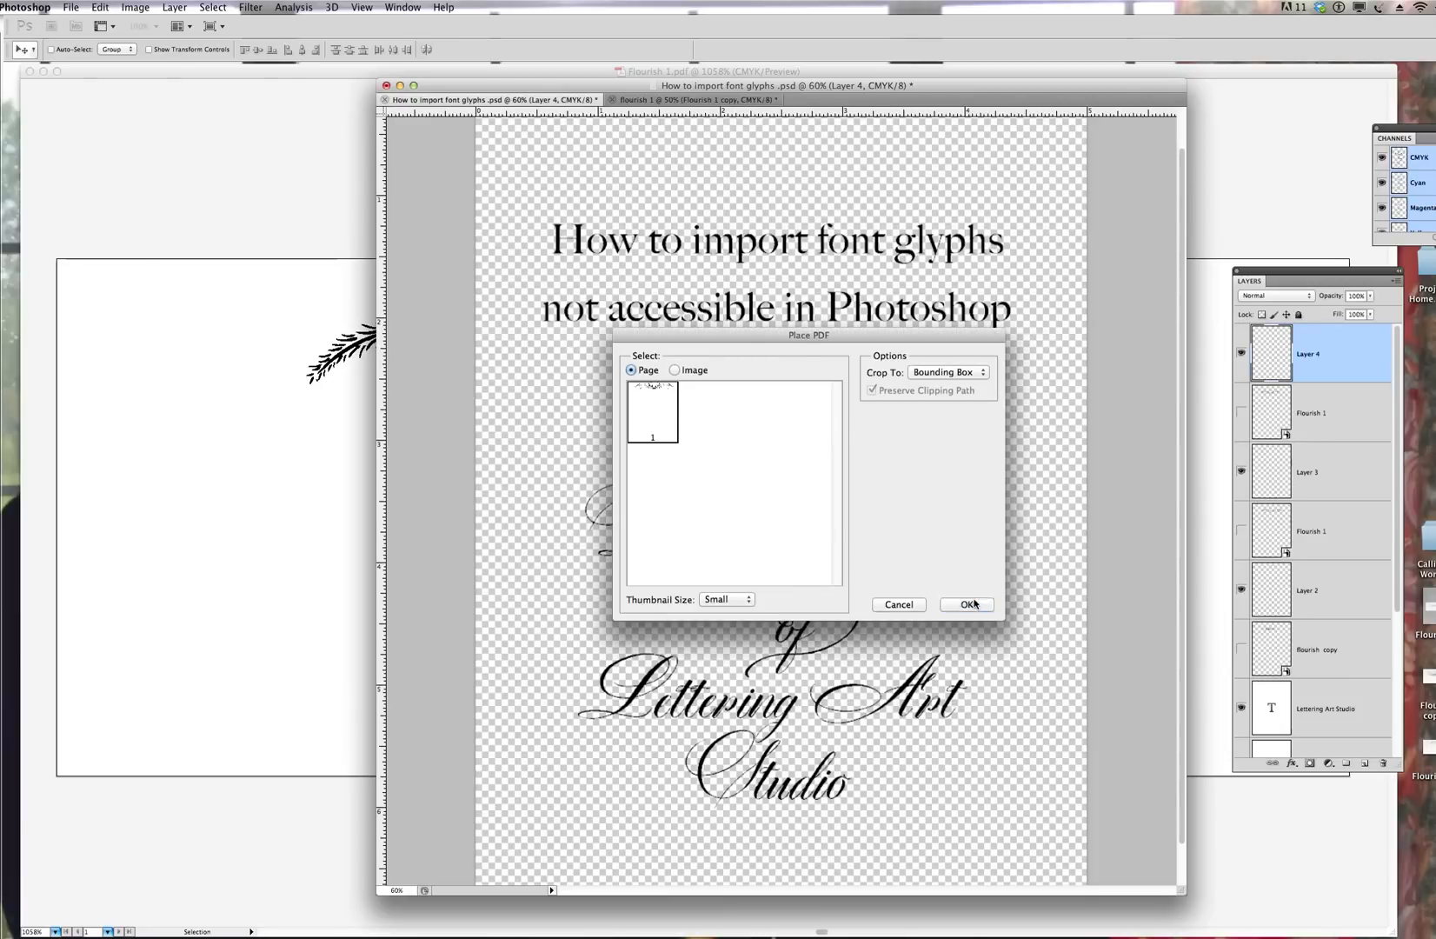
{"action": "left_click", "coordinate": [967, 603]}
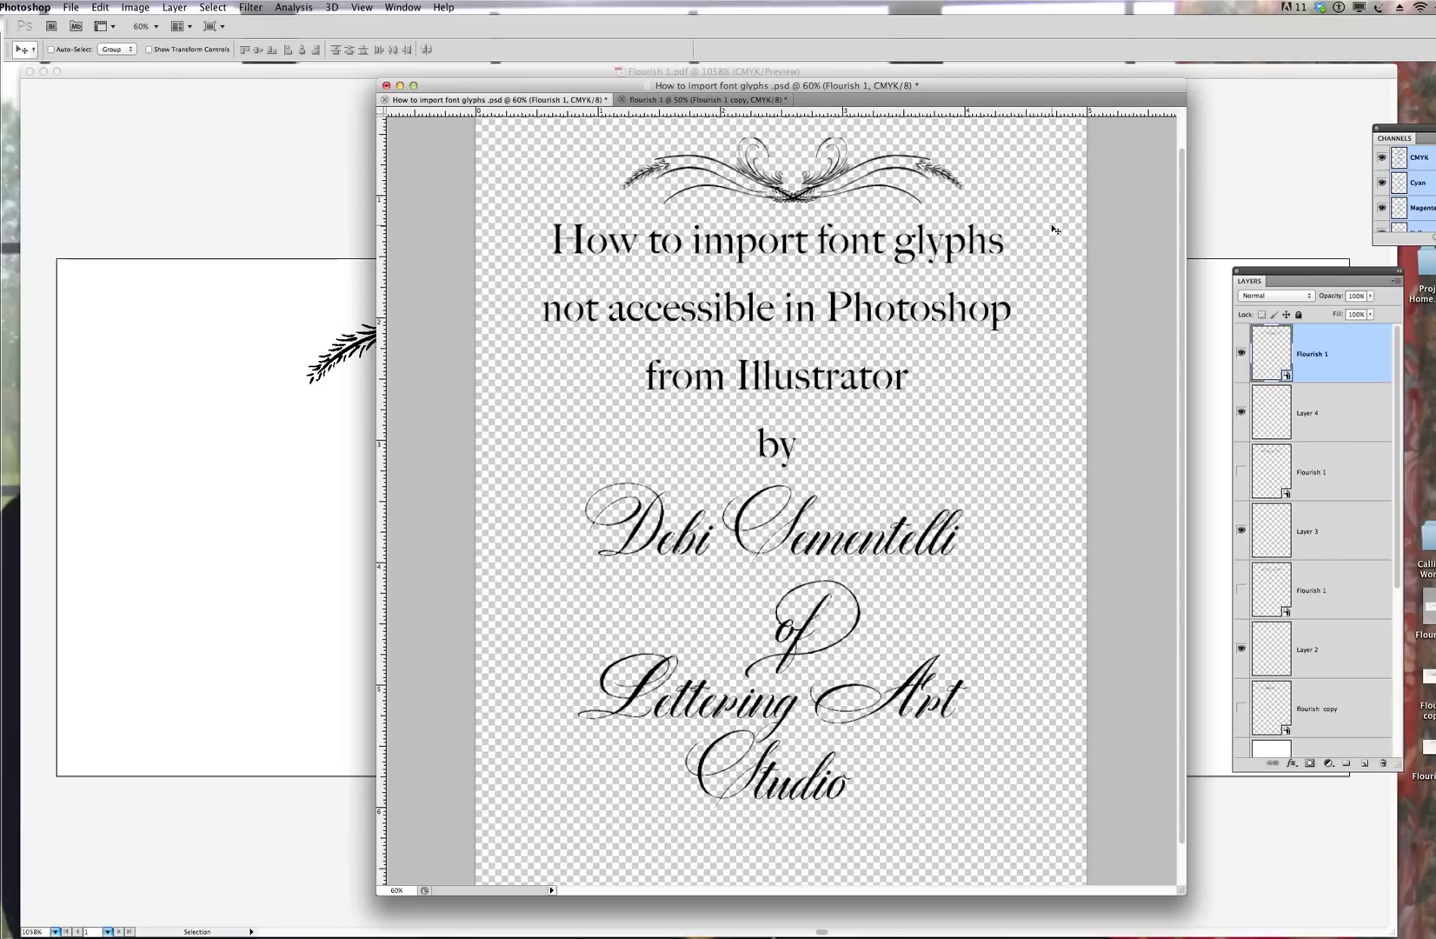
{"action": "mouse_move", "coordinate": [1040, 244]}
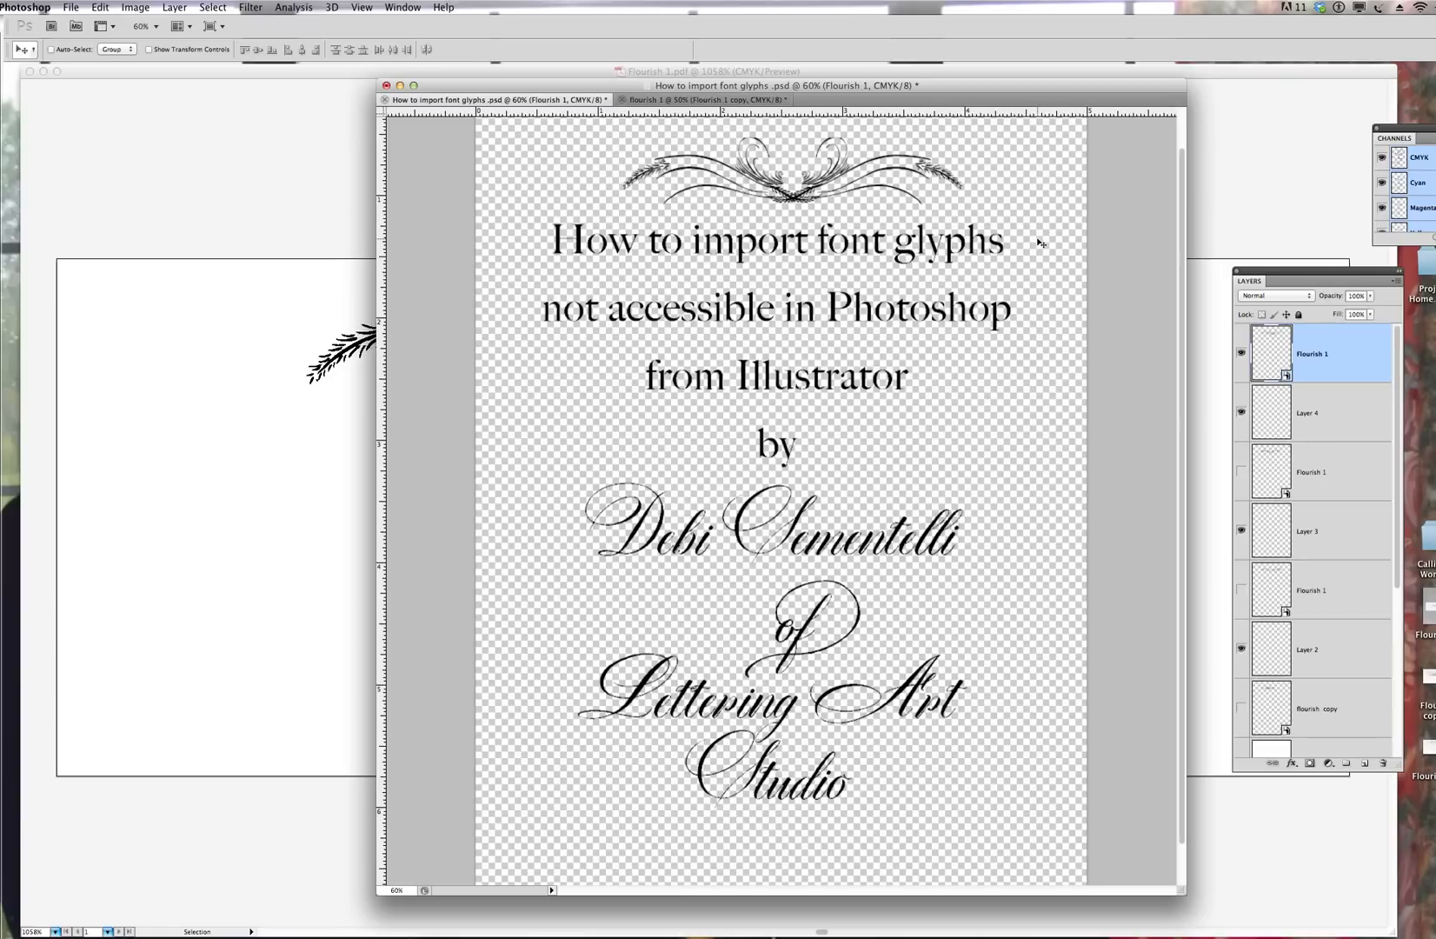